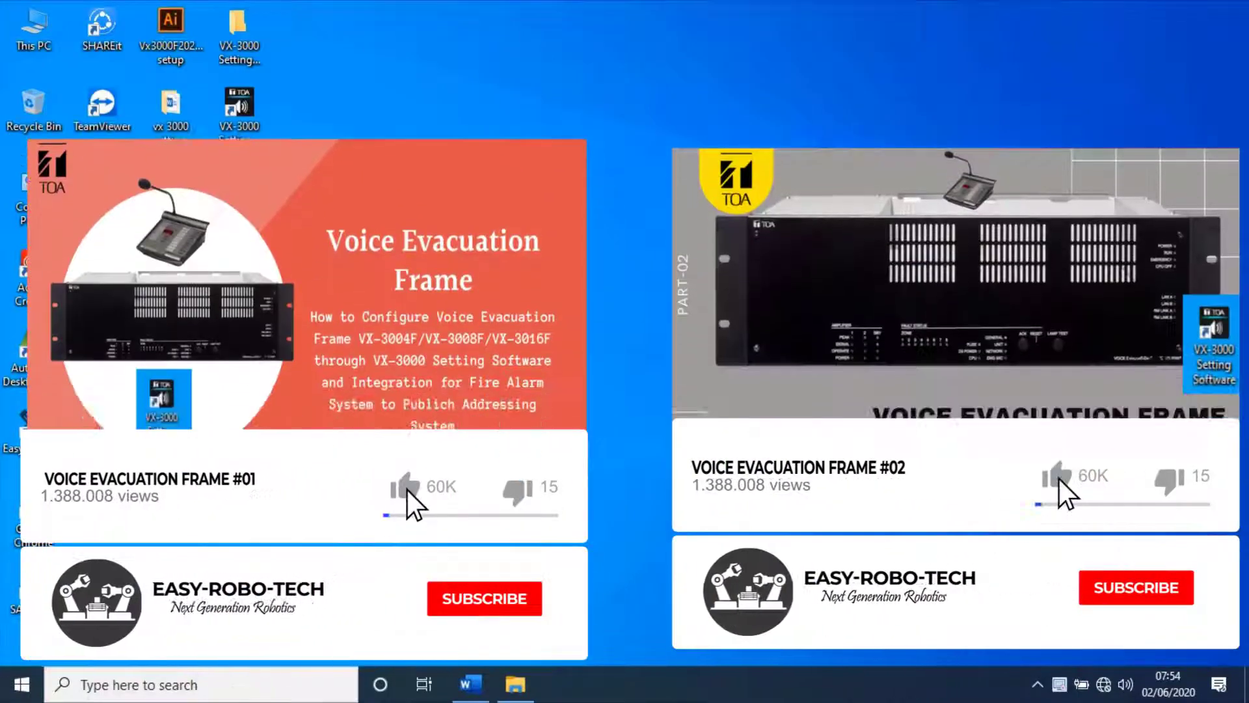
- Link the RM's TALK key to Control output pattern 1
click(484, 598)
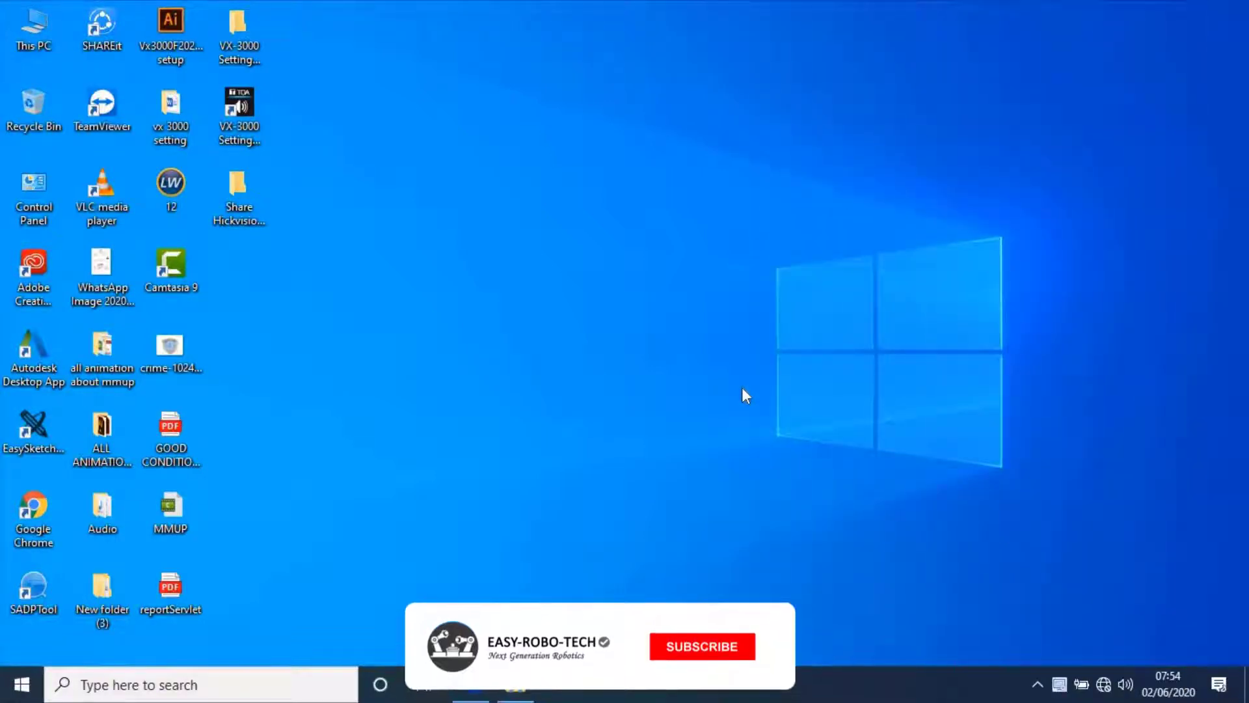
click(700, 647)
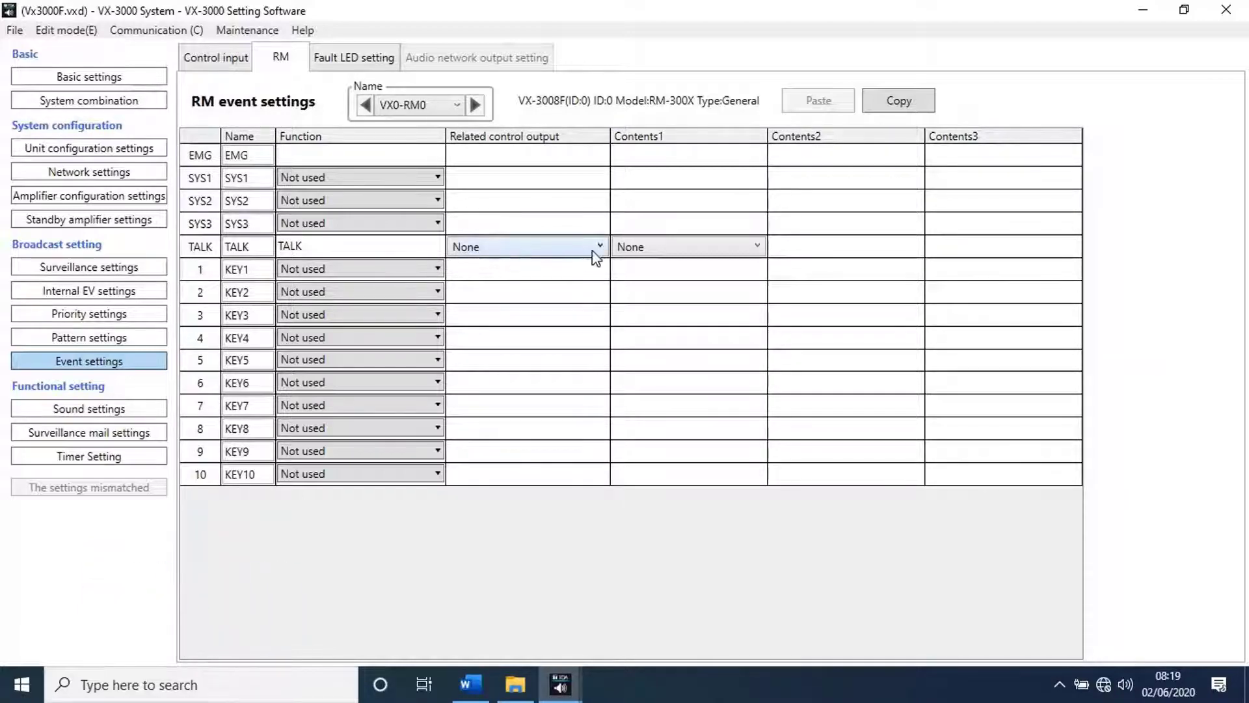
click(599, 246)
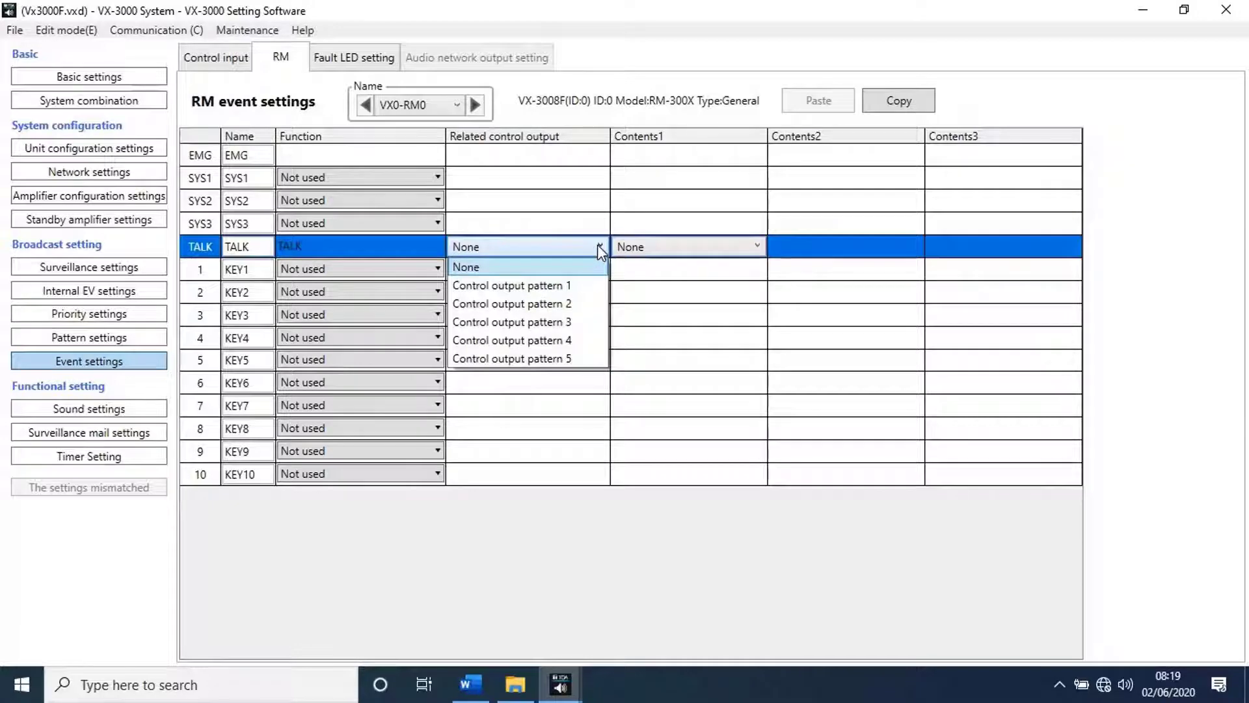
mouse_move(513, 285)
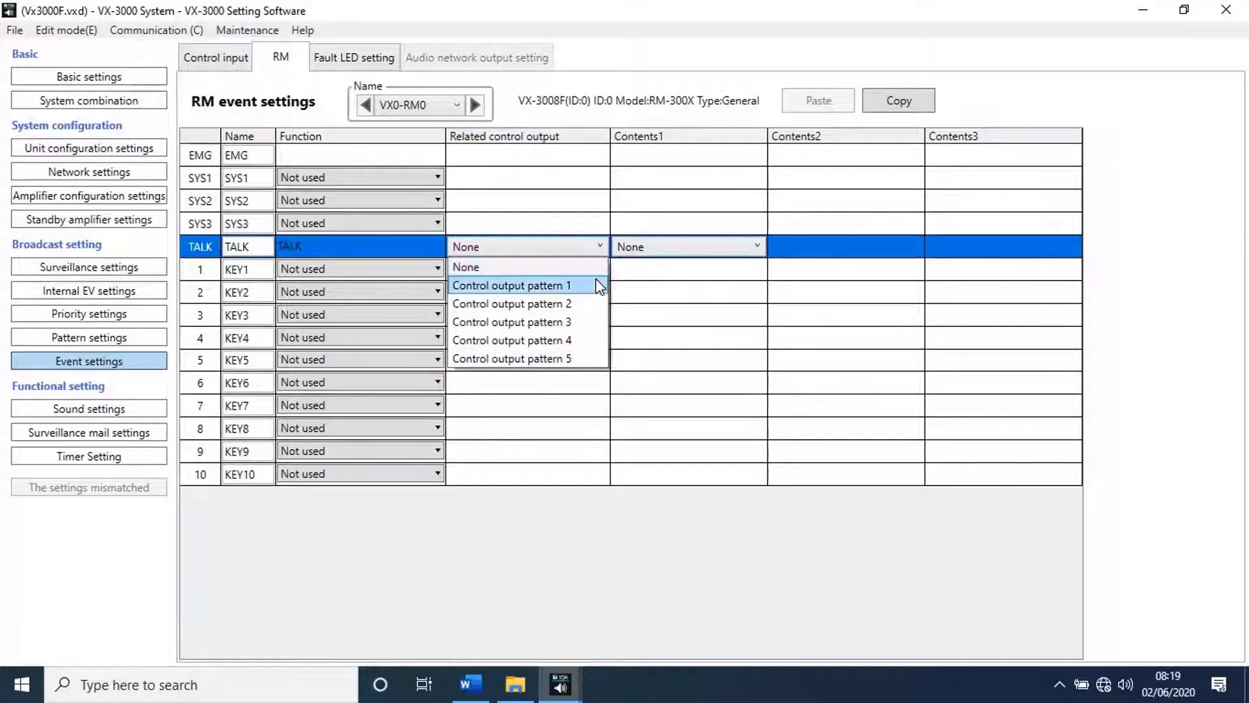
click(513, 285)
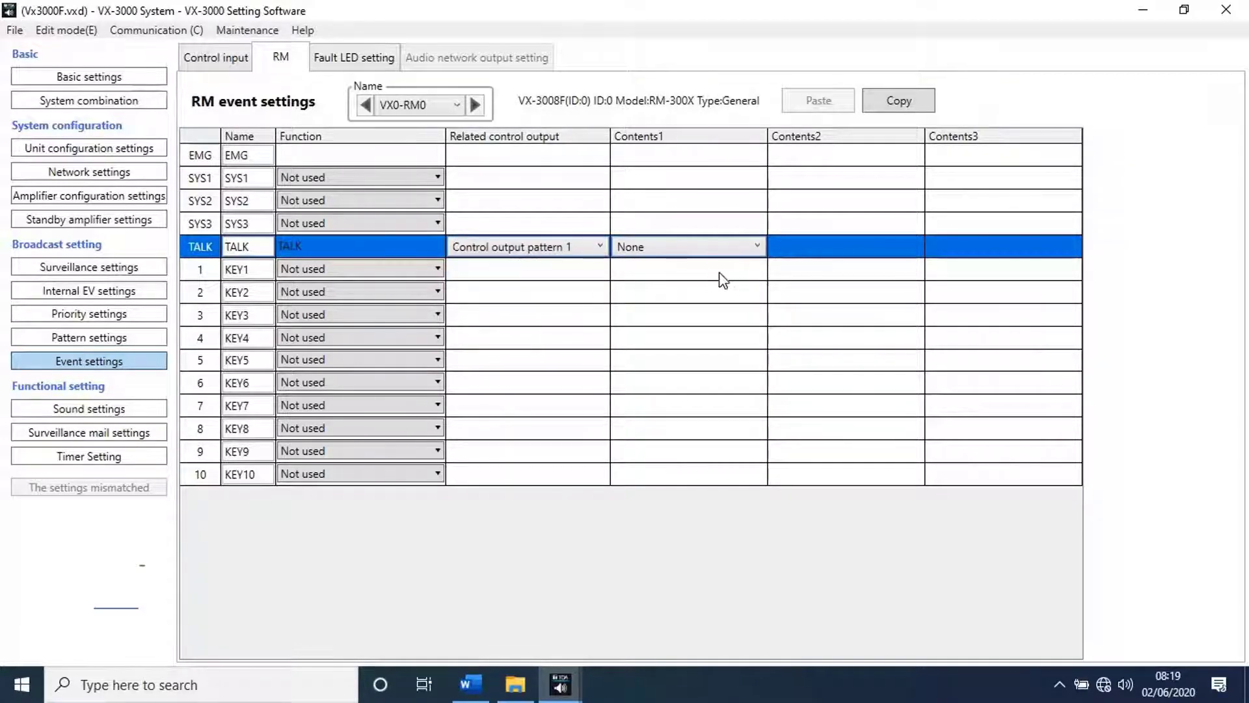
- Set TALK's Contents1 to Pattern and Contents2 to Zone pattern 1
click(756, 246)
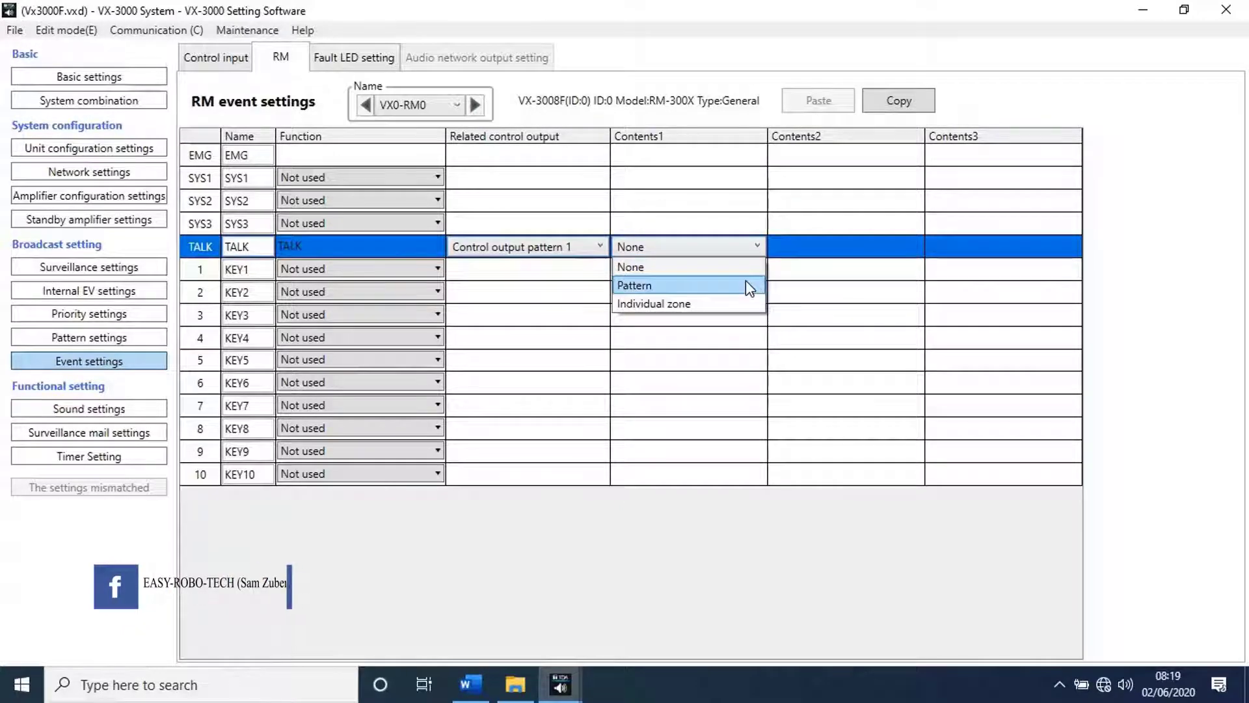
click(634, 286)
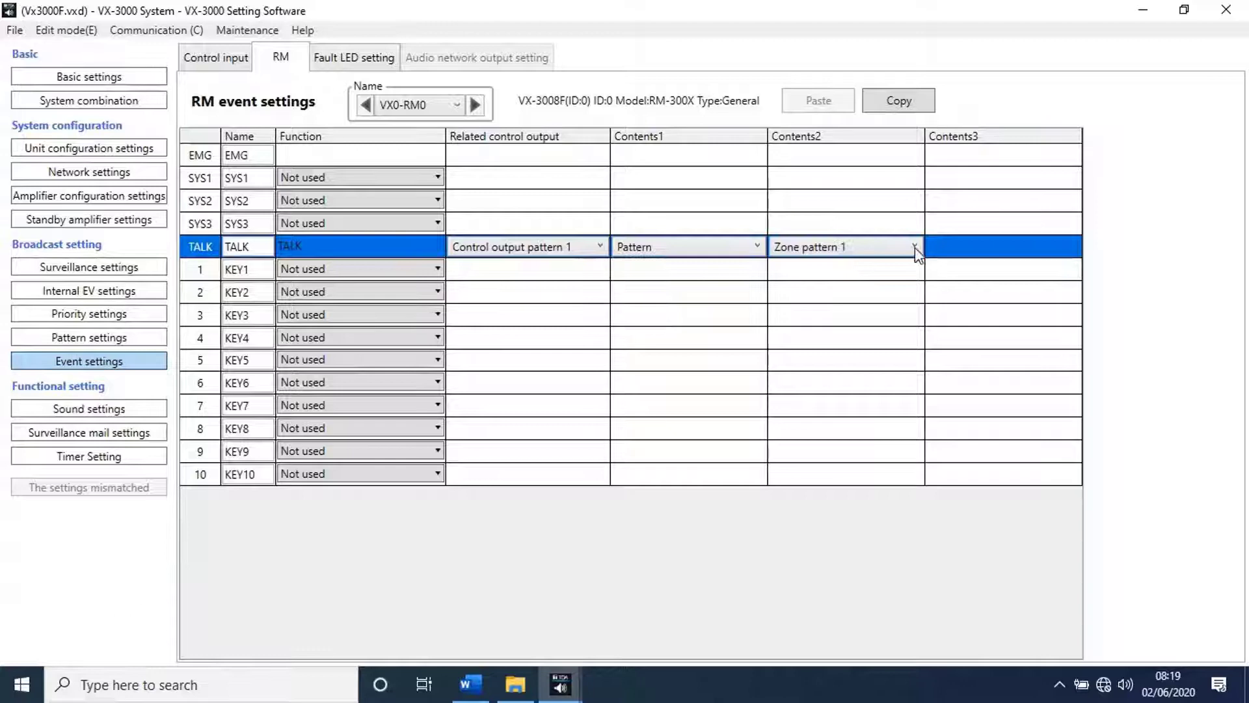
click(915, 246)
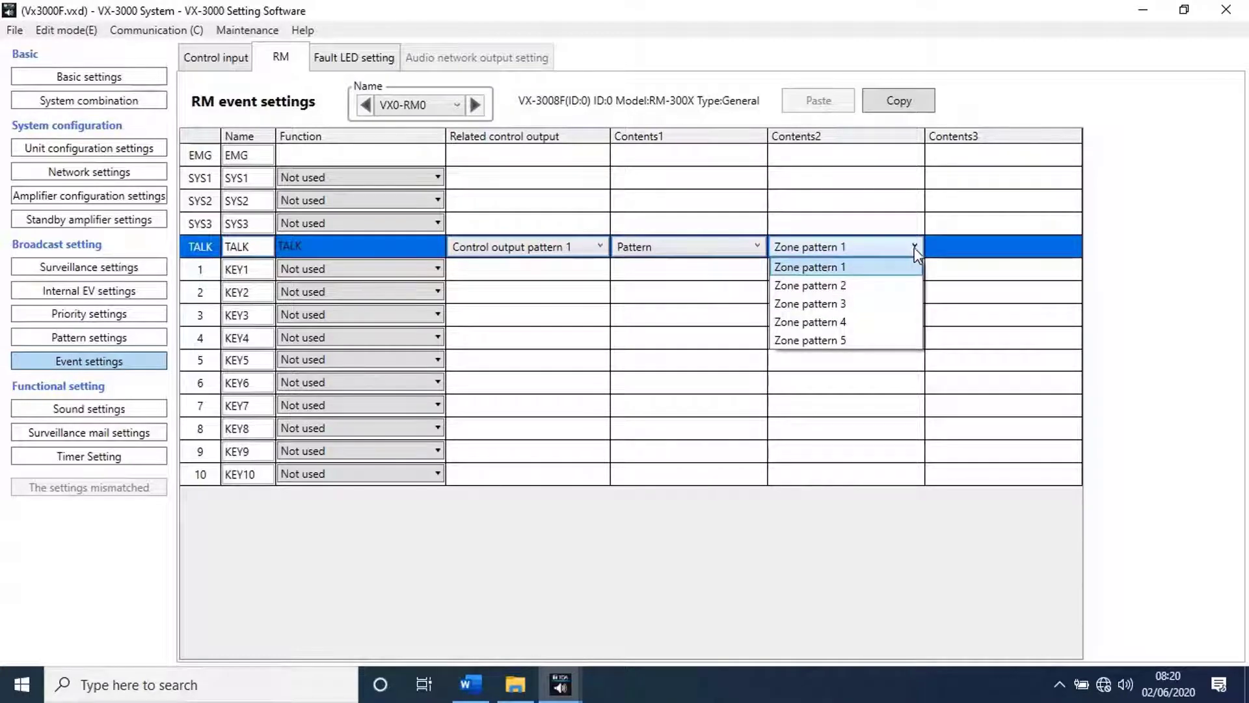
click(808, 245)
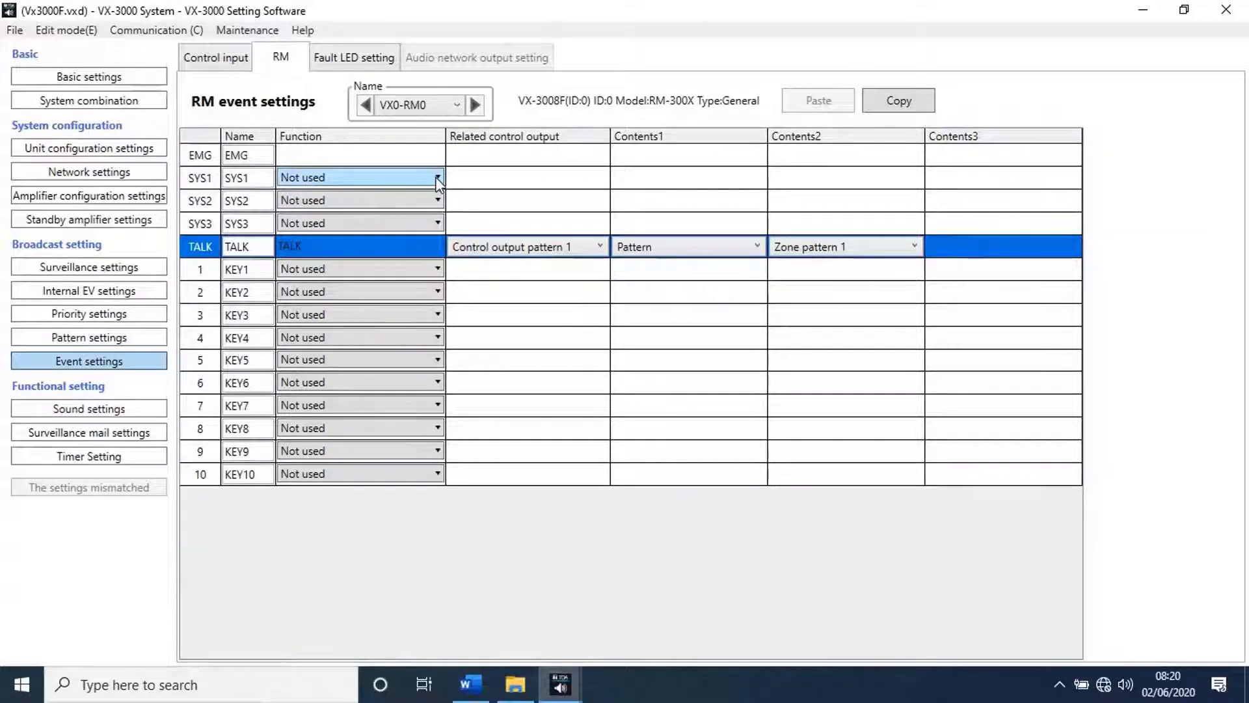
- List the available functions for the SYS1 key
click(438, 177)
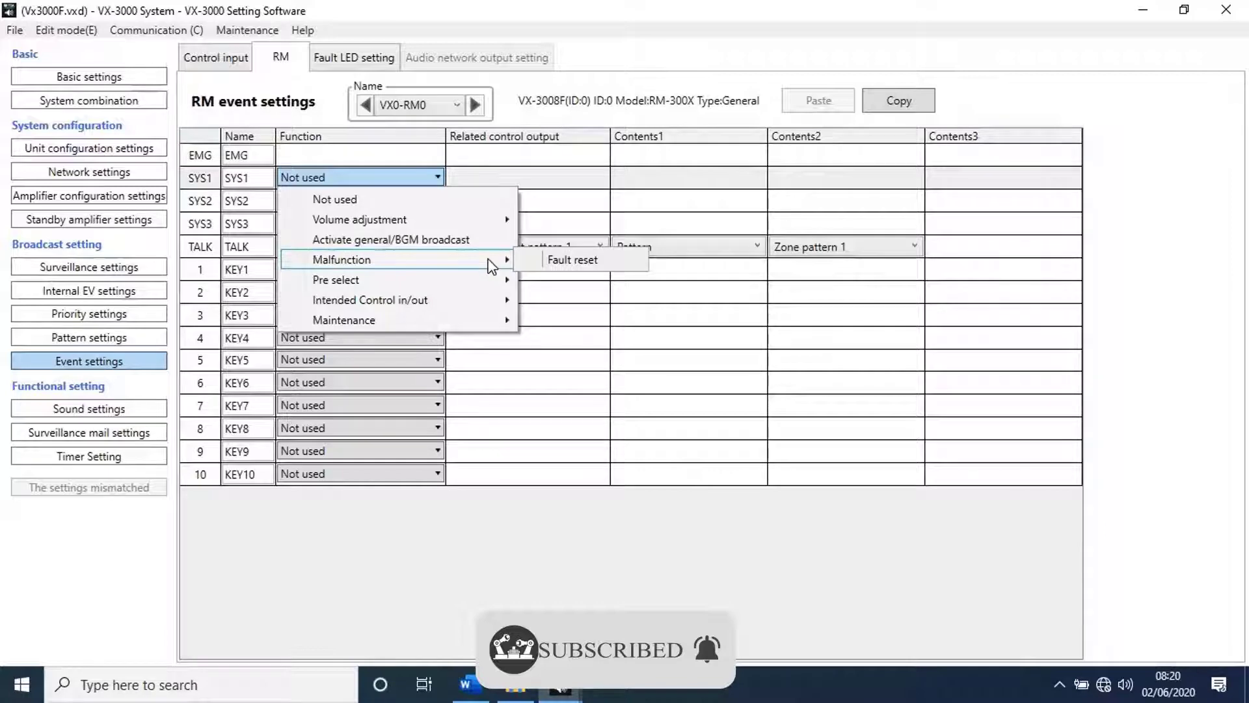
mouse_move(335, 280)
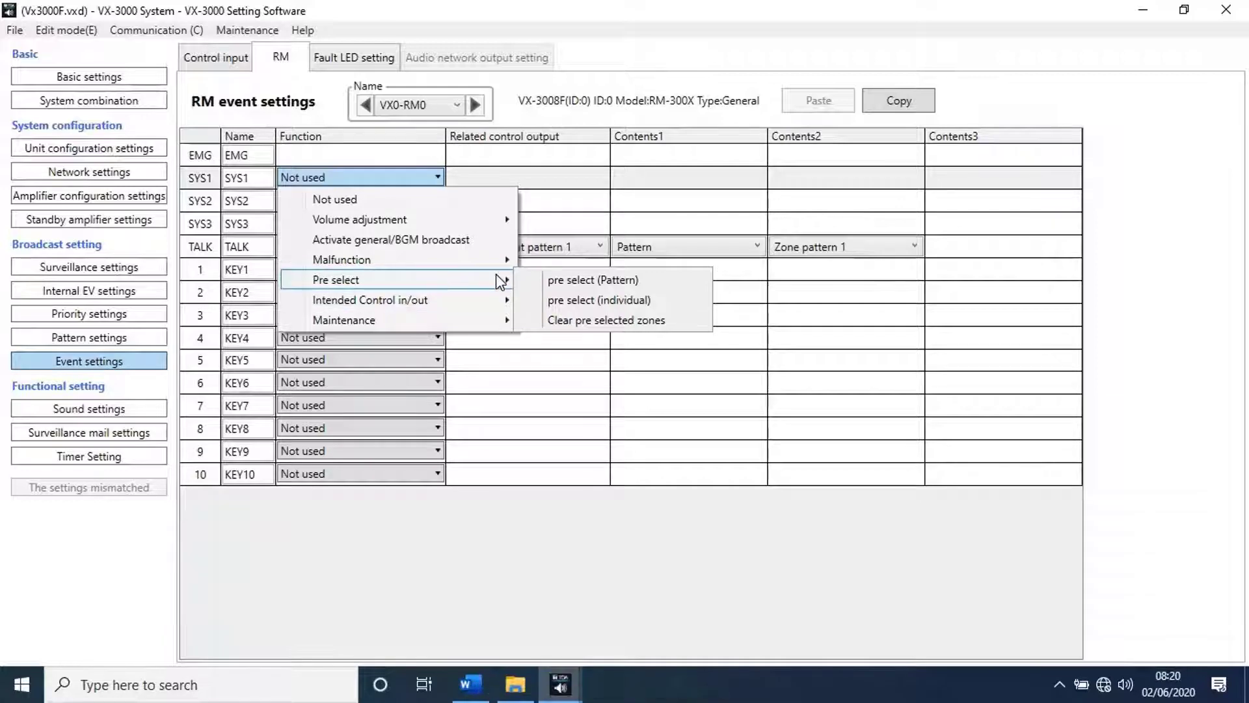
mouse_move(509, 301)
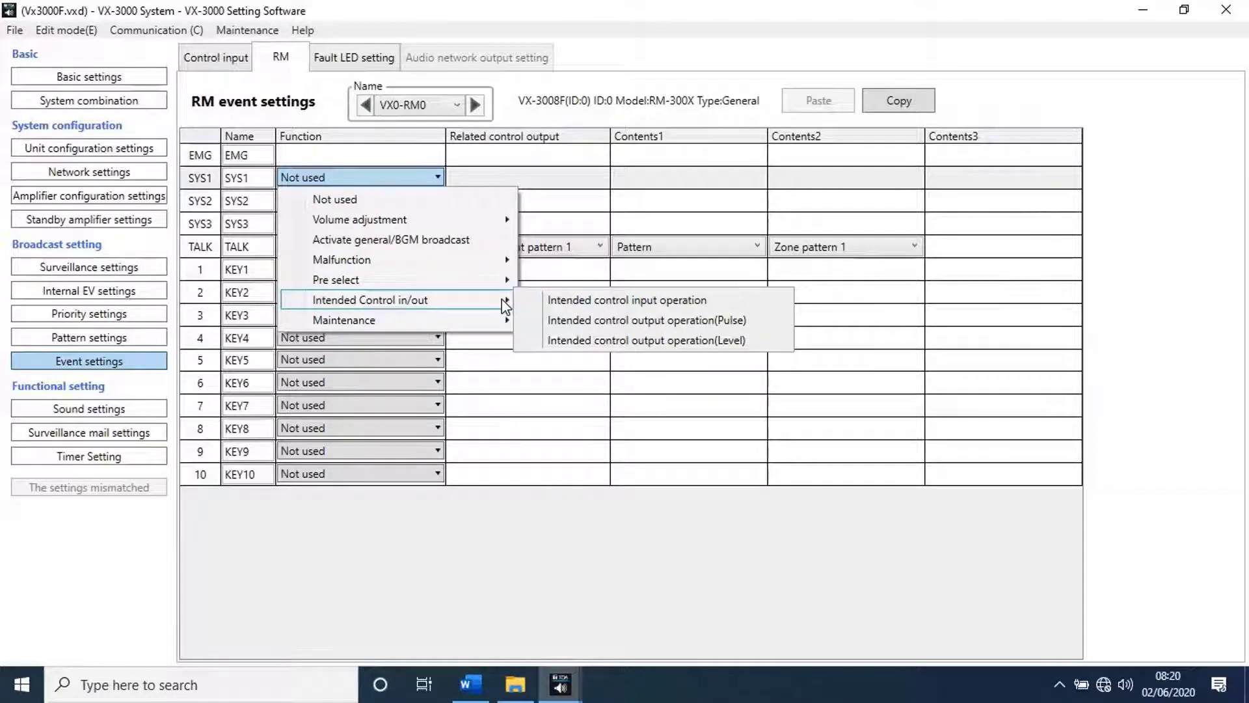
mouse_move(342, 320)
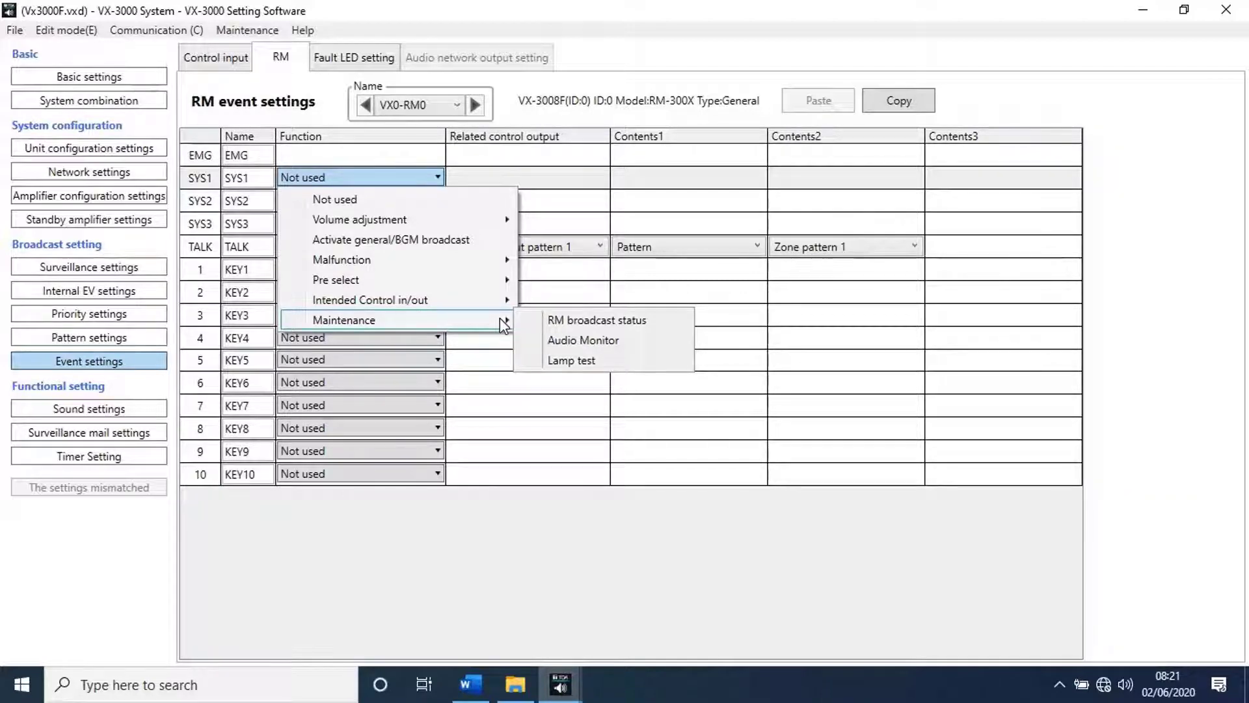
mouse_move(391, 299)
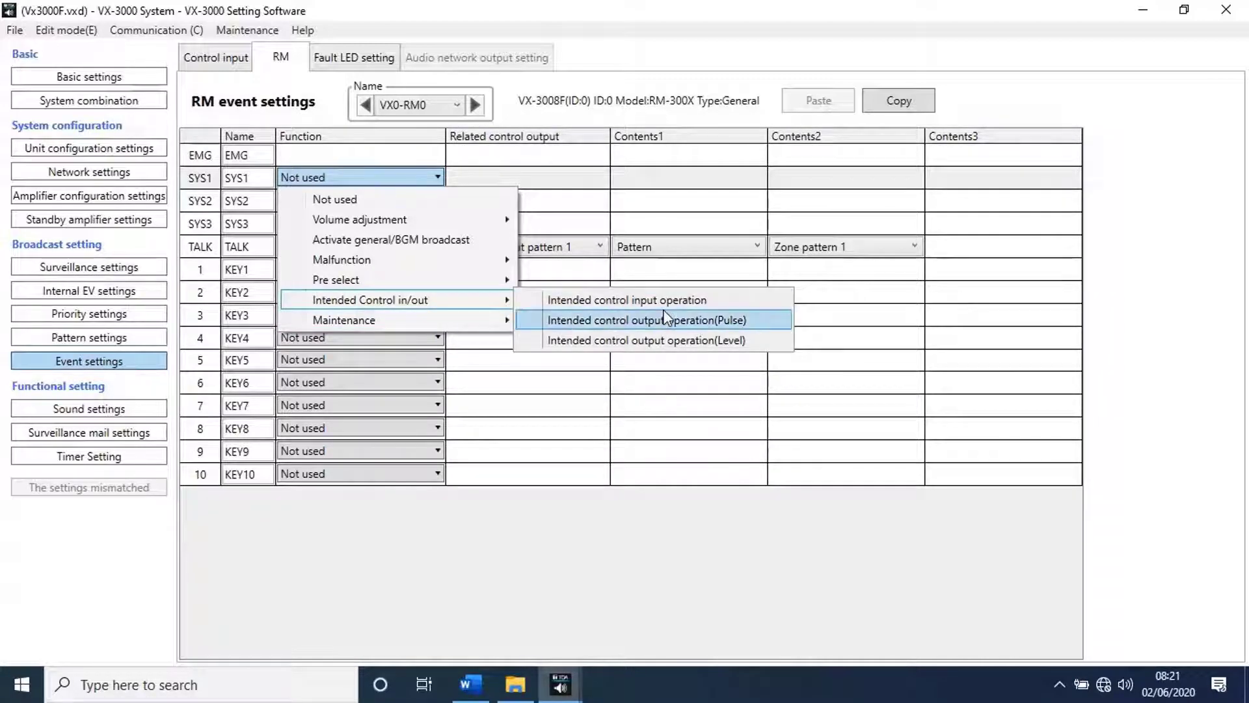
mouse_move(626, 300)
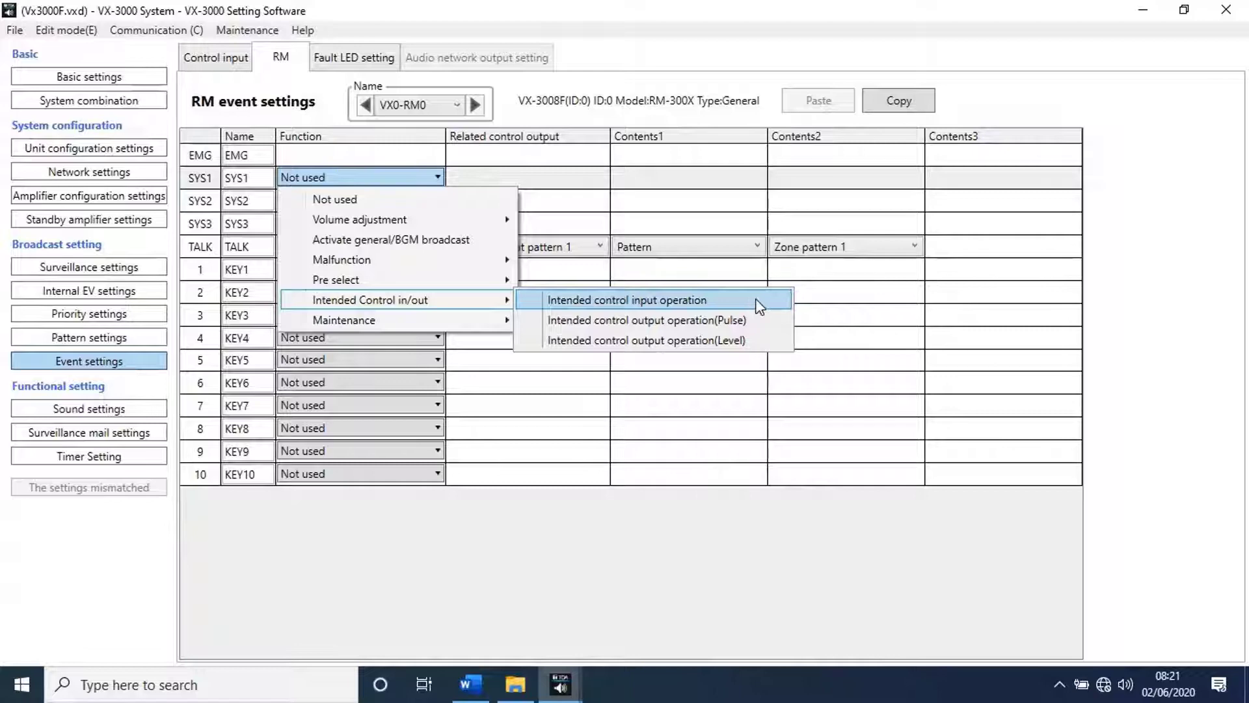
- Set SYS1 to Intended control input operation with control input CIN 0-1
click(627, 299)
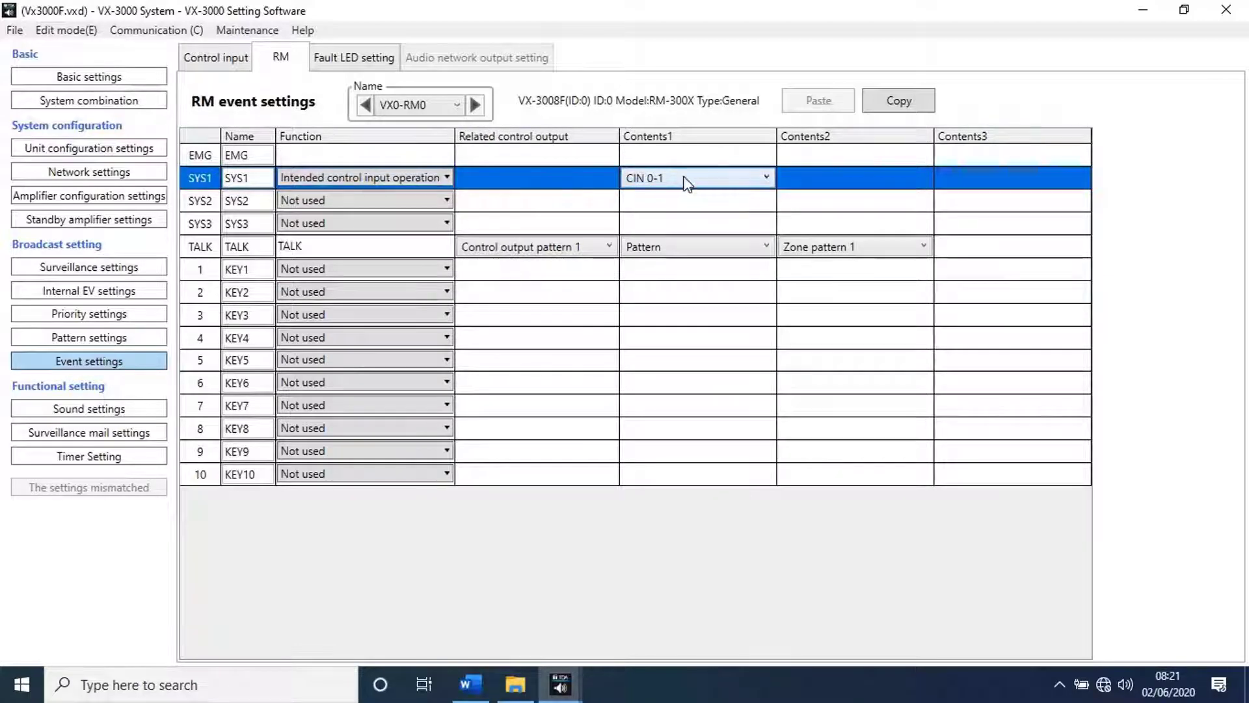
click(764, 178)
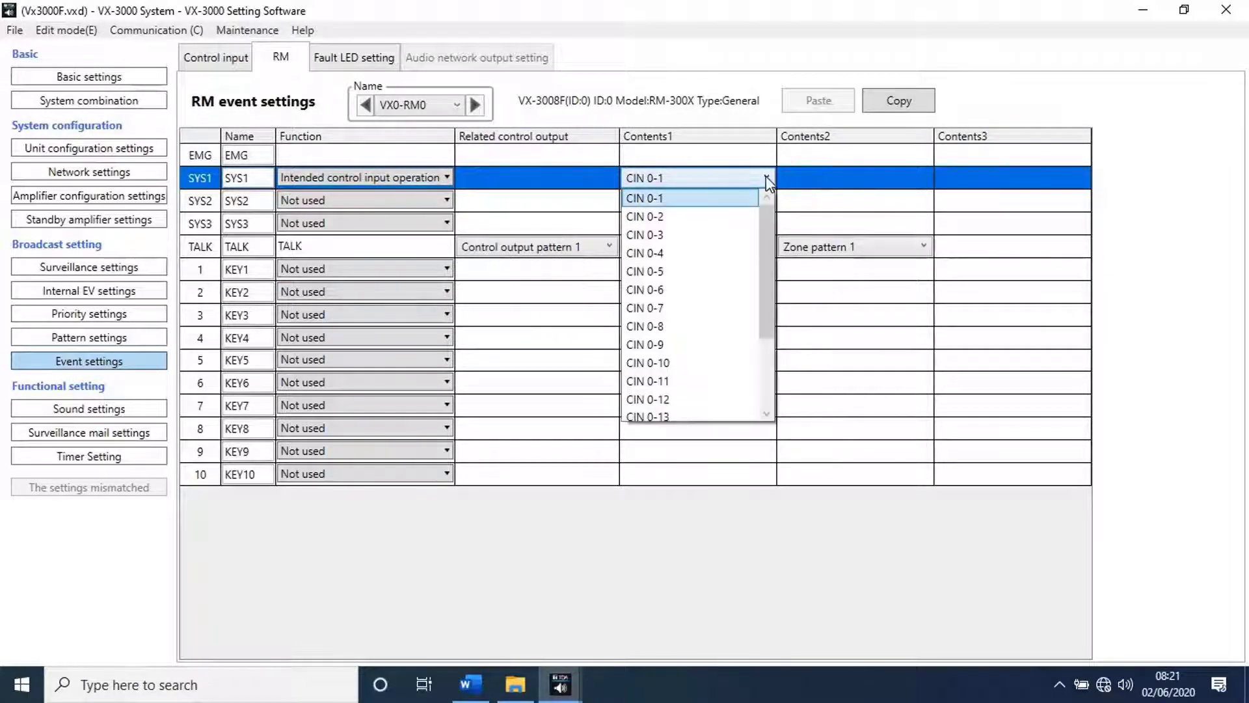
click(644, 198)
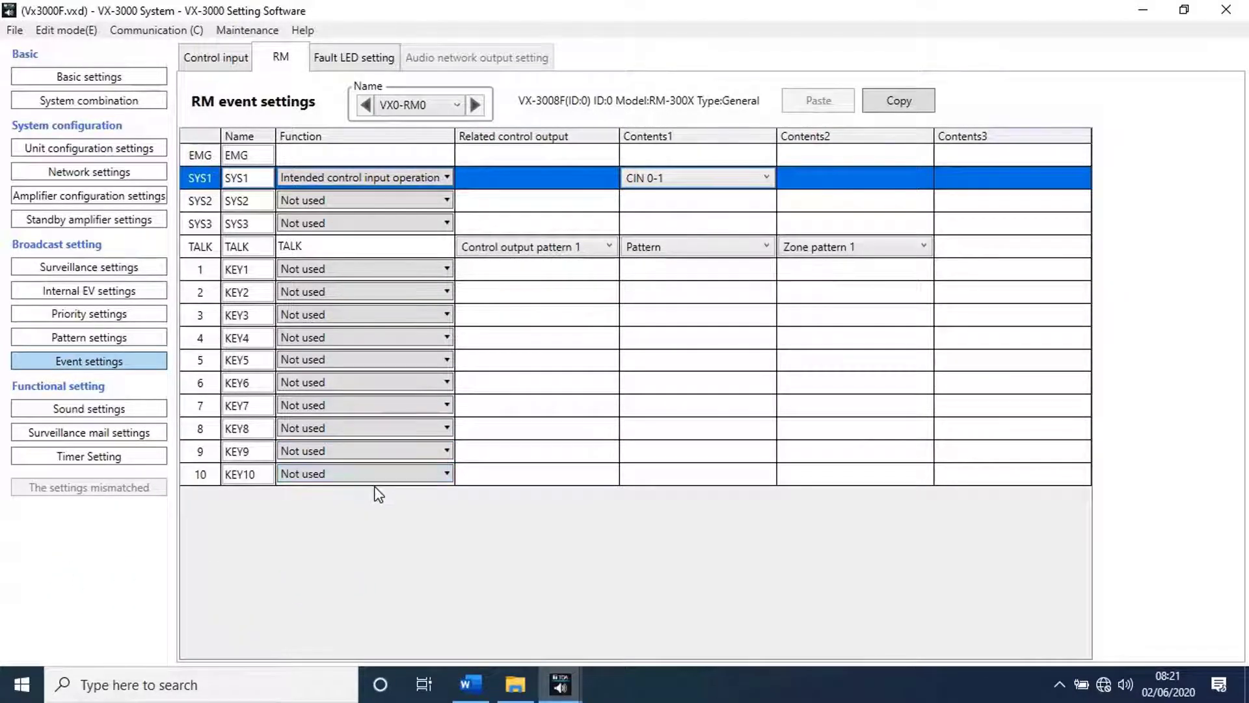
click(363, 474)
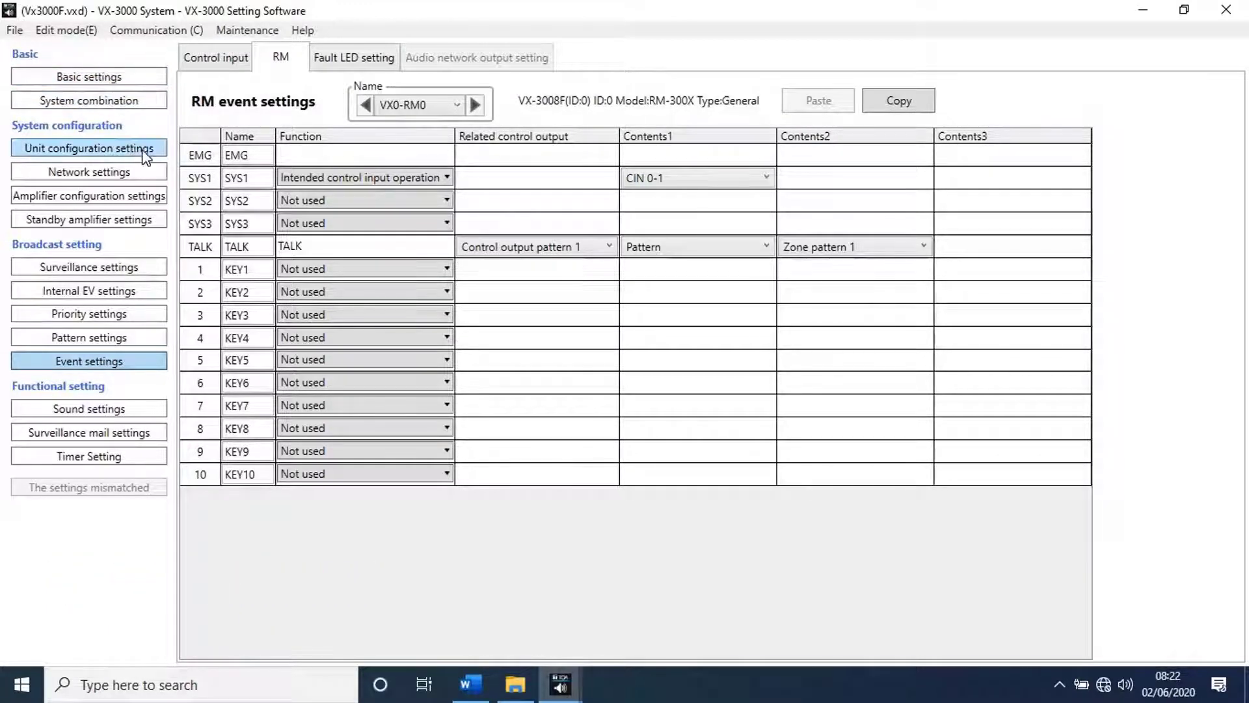
- Open the settings dialog of remote microphone VX0-RM0 under the VX-3008F unit
click(88, 148)
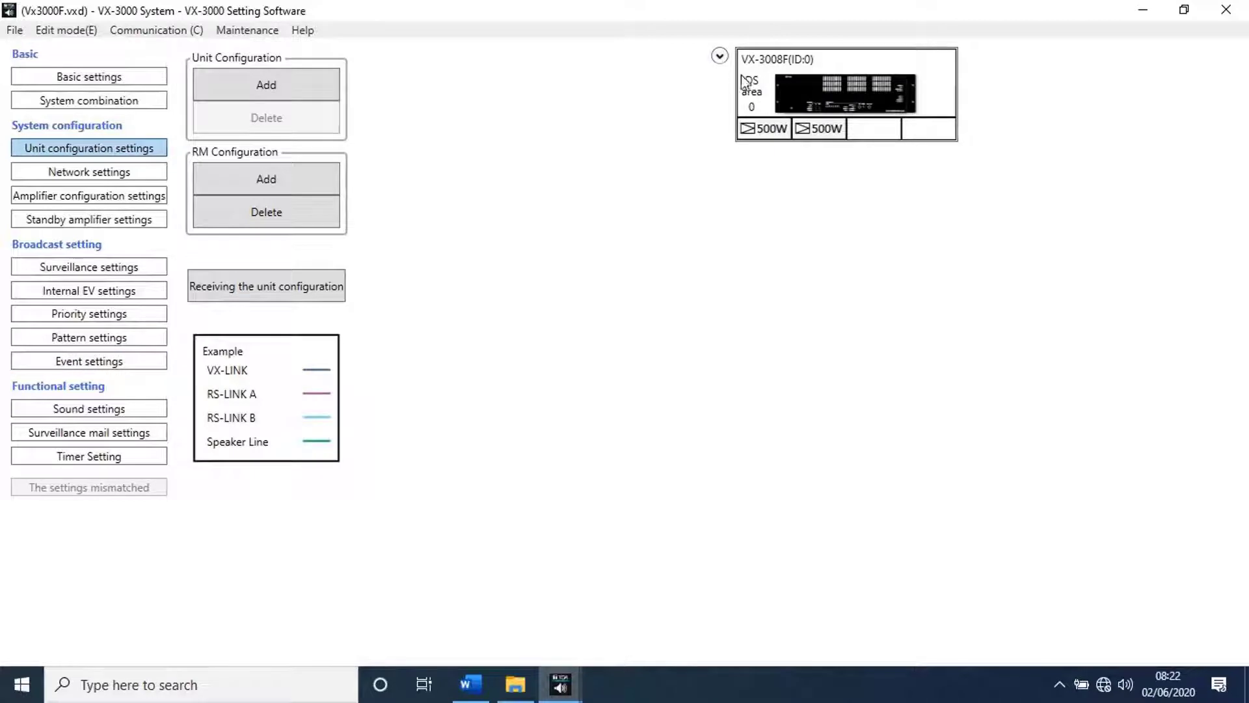
click(719, 56)
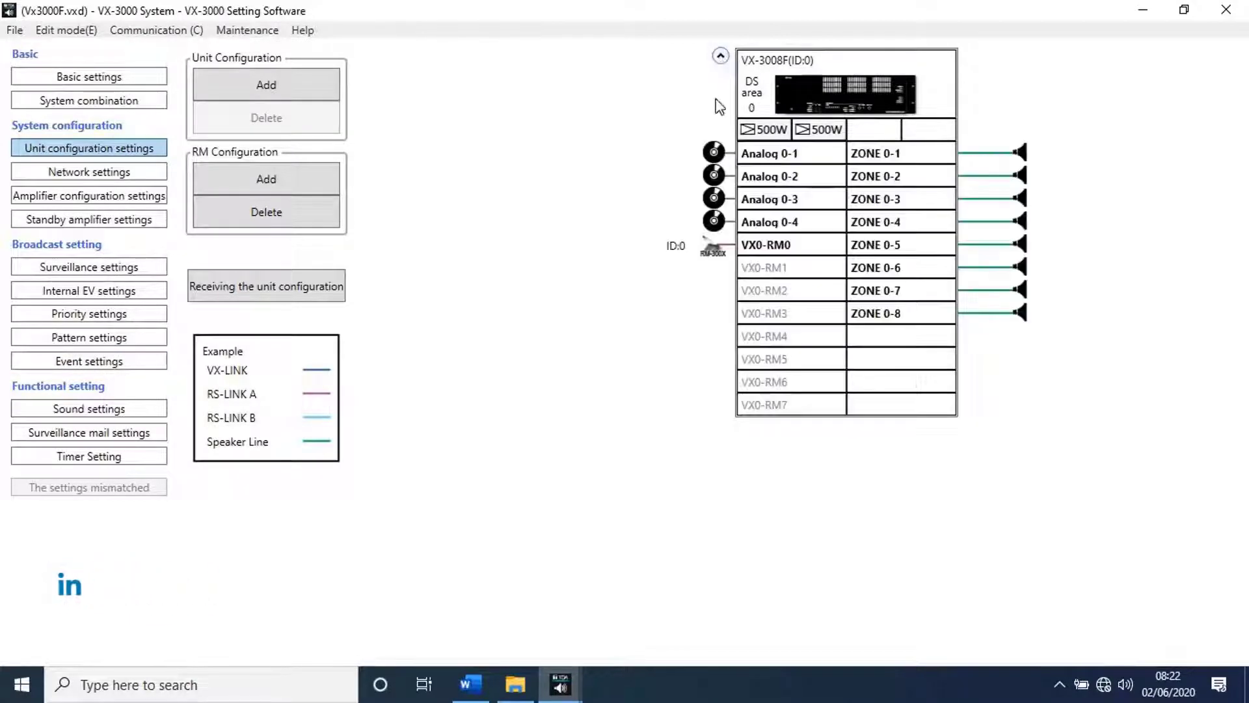
click(767, 244)
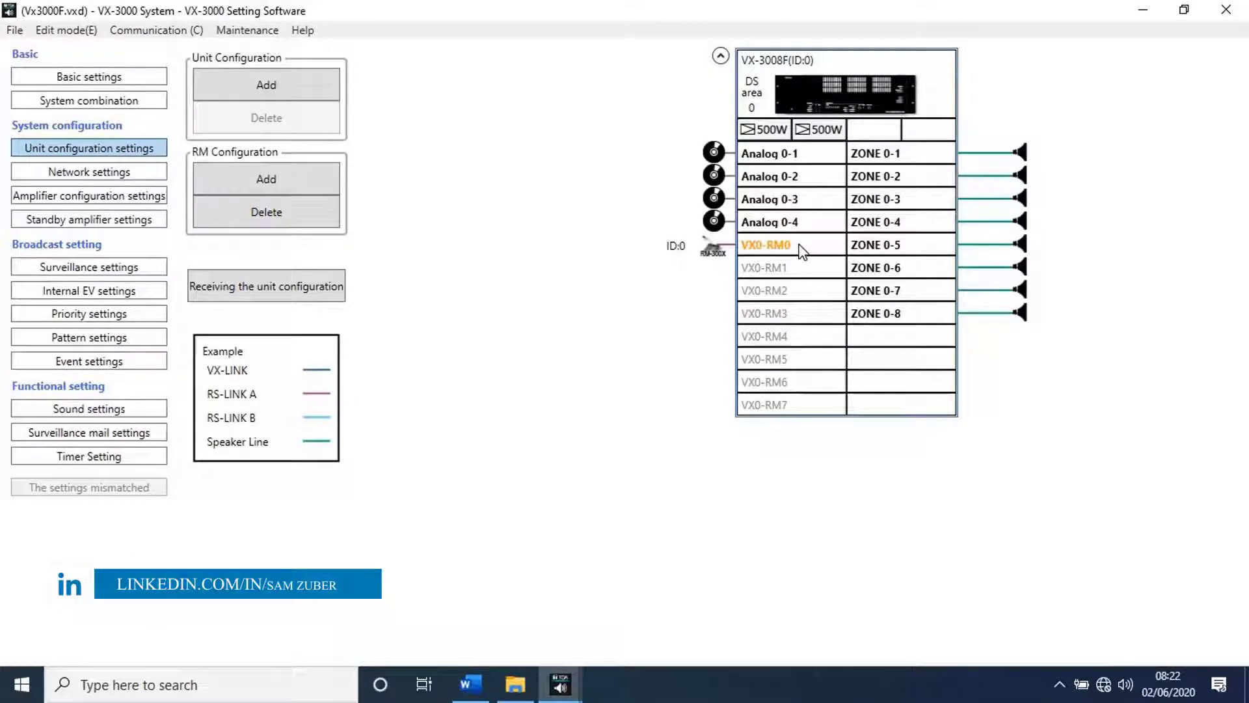
double_click(765, 244)
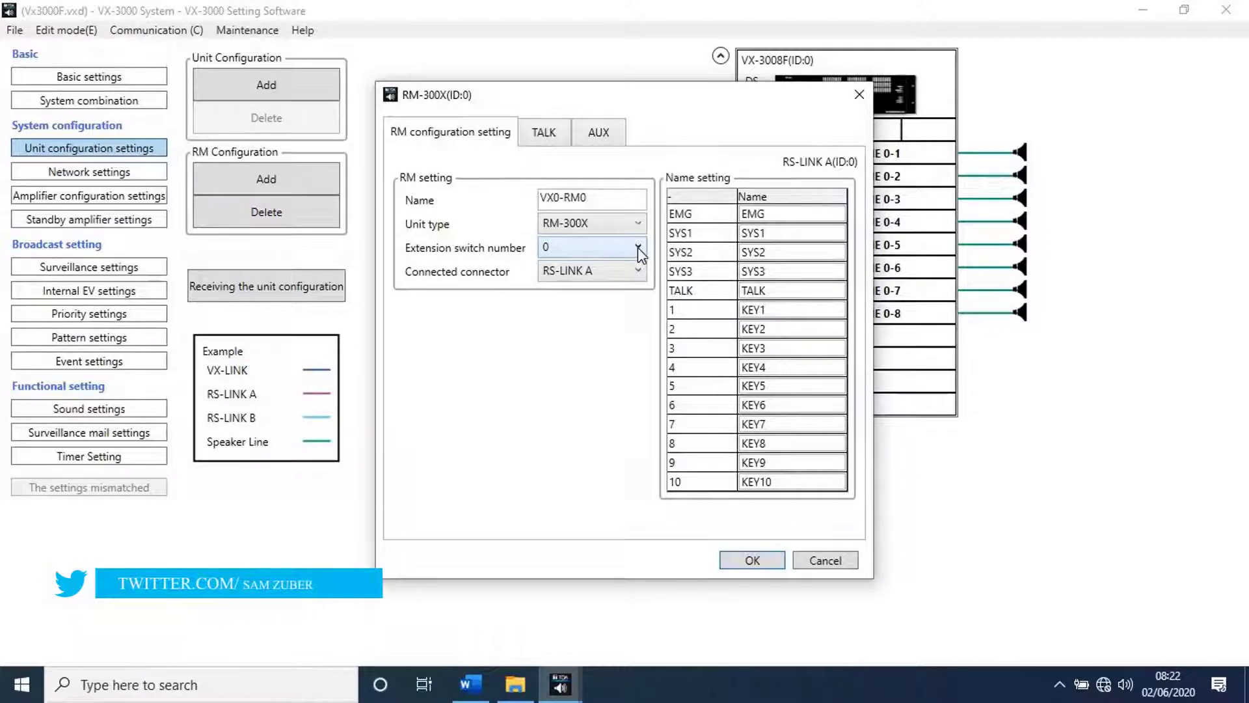
- Use extension switch number 1 so the RM has keys KEY1 to KEY20, and confirm
click(638, 247)
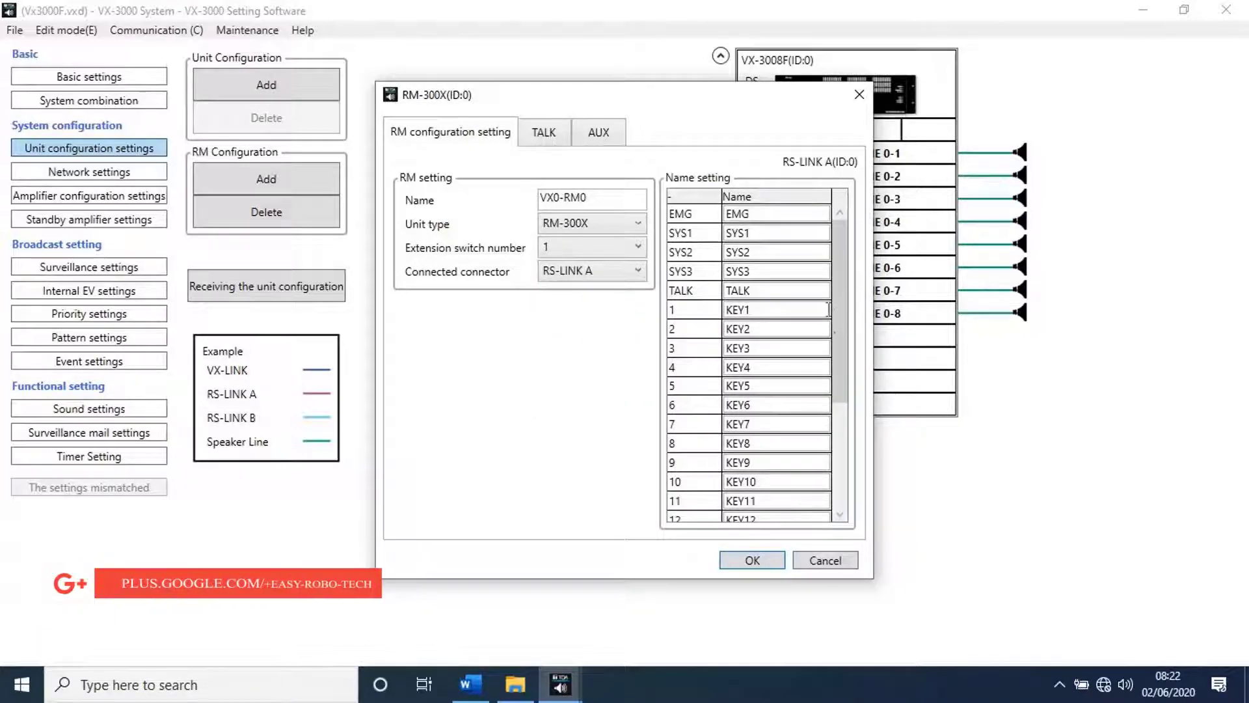
scroll(down, 3)
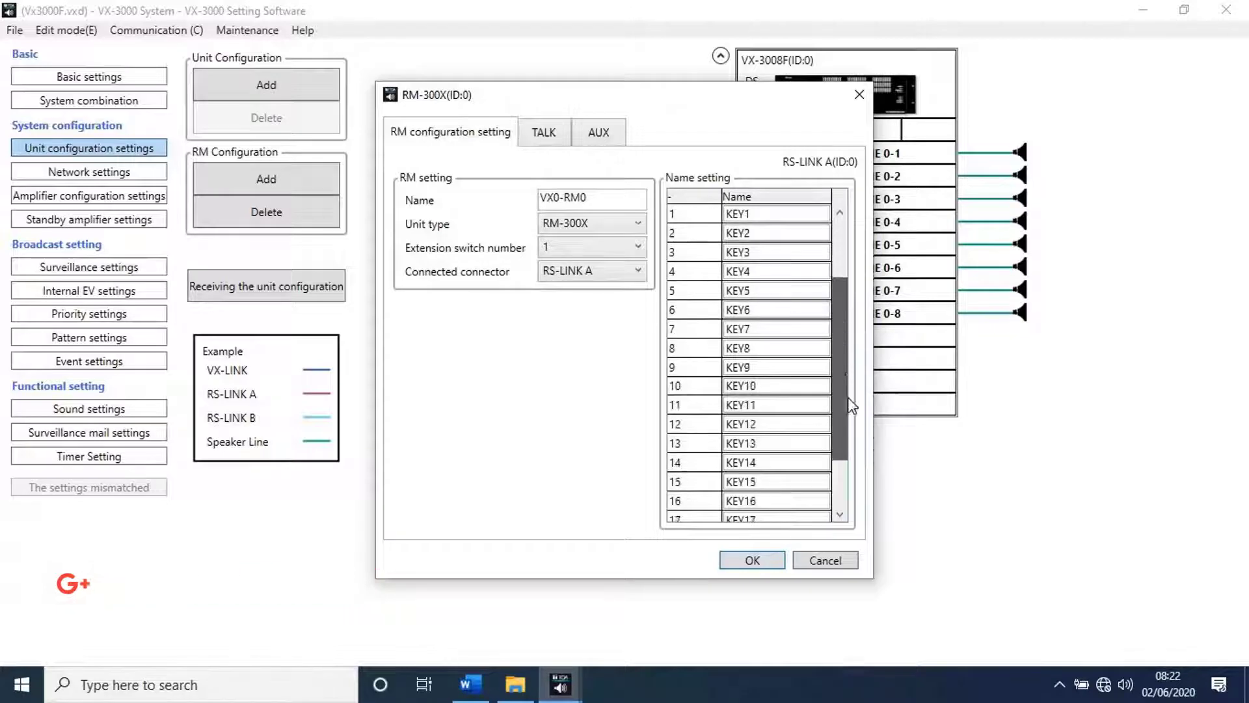
scroll(down, 3)
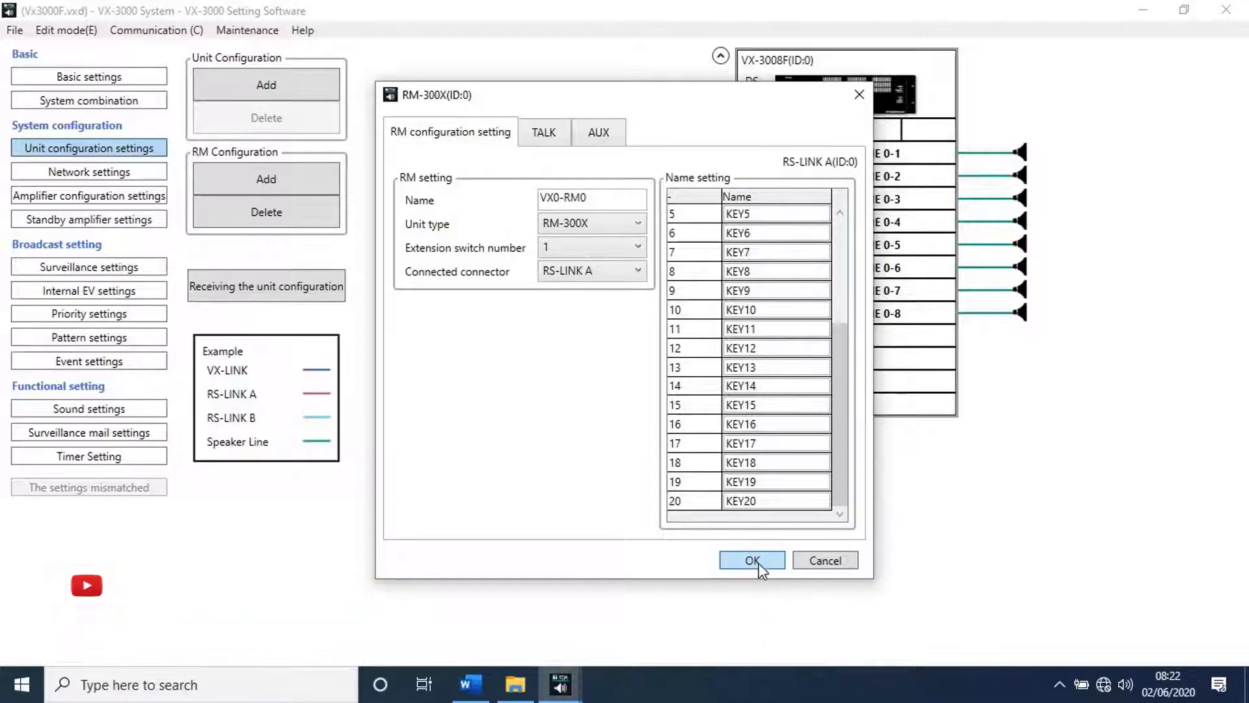
click(751, 560)
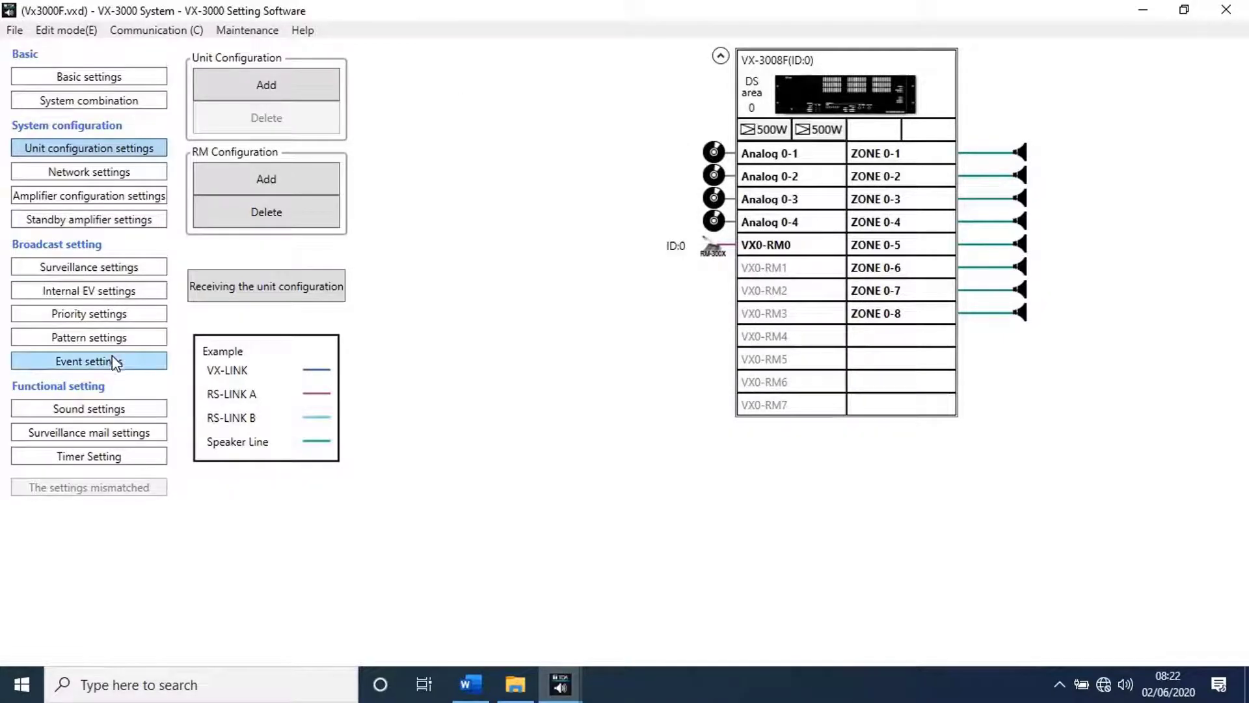
- Set KEY20 of VX0-RM0 to Intended control output operation(Pulse) with Control output pattern 1
click(89, 360)
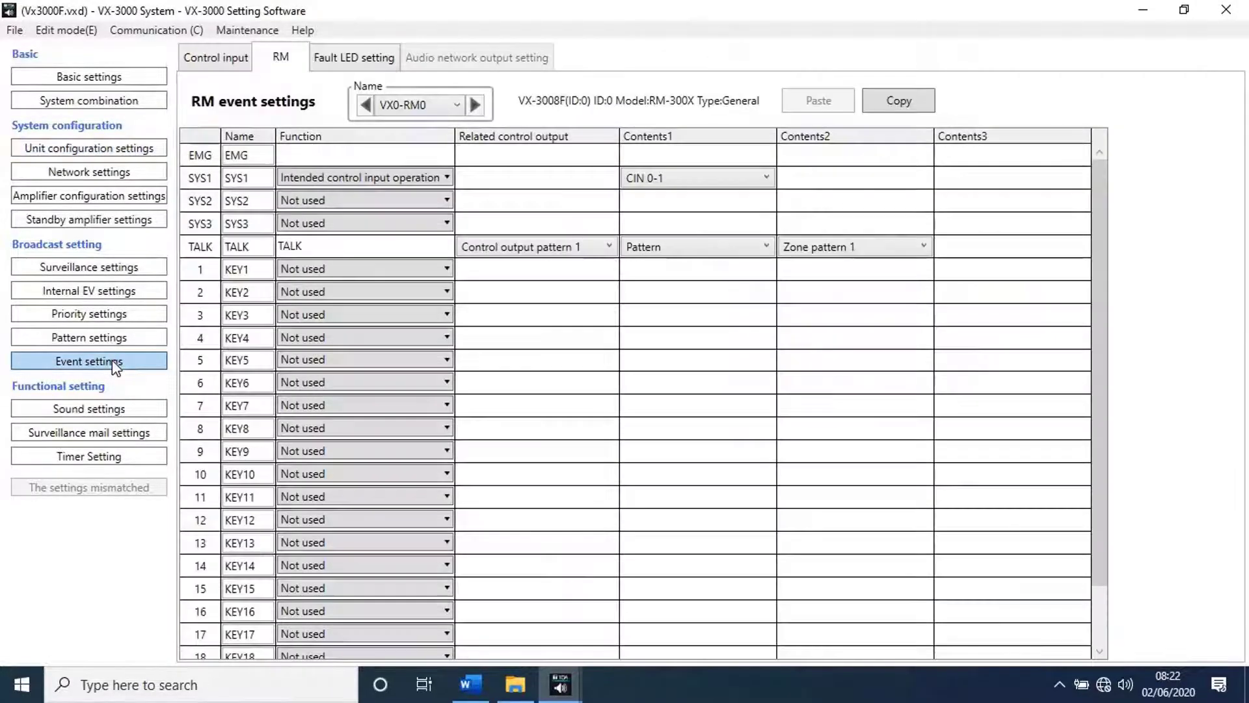
scroll(down, 3)
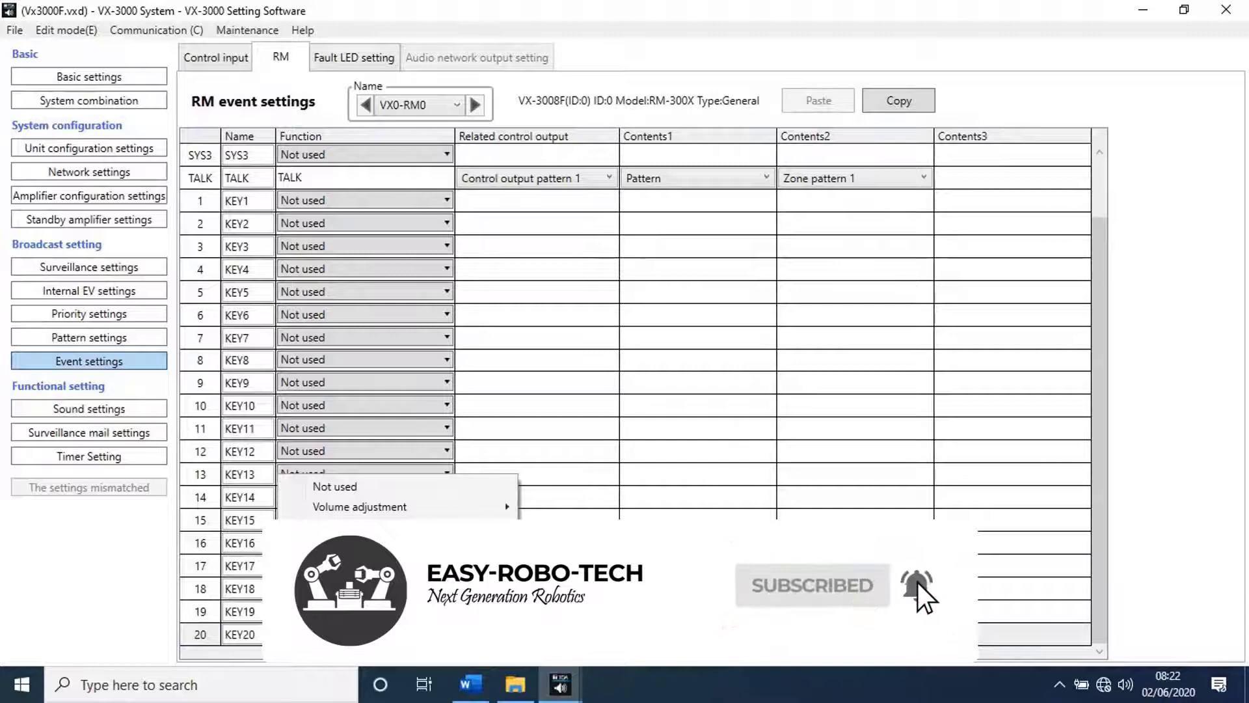
mouse_move(371, 587)
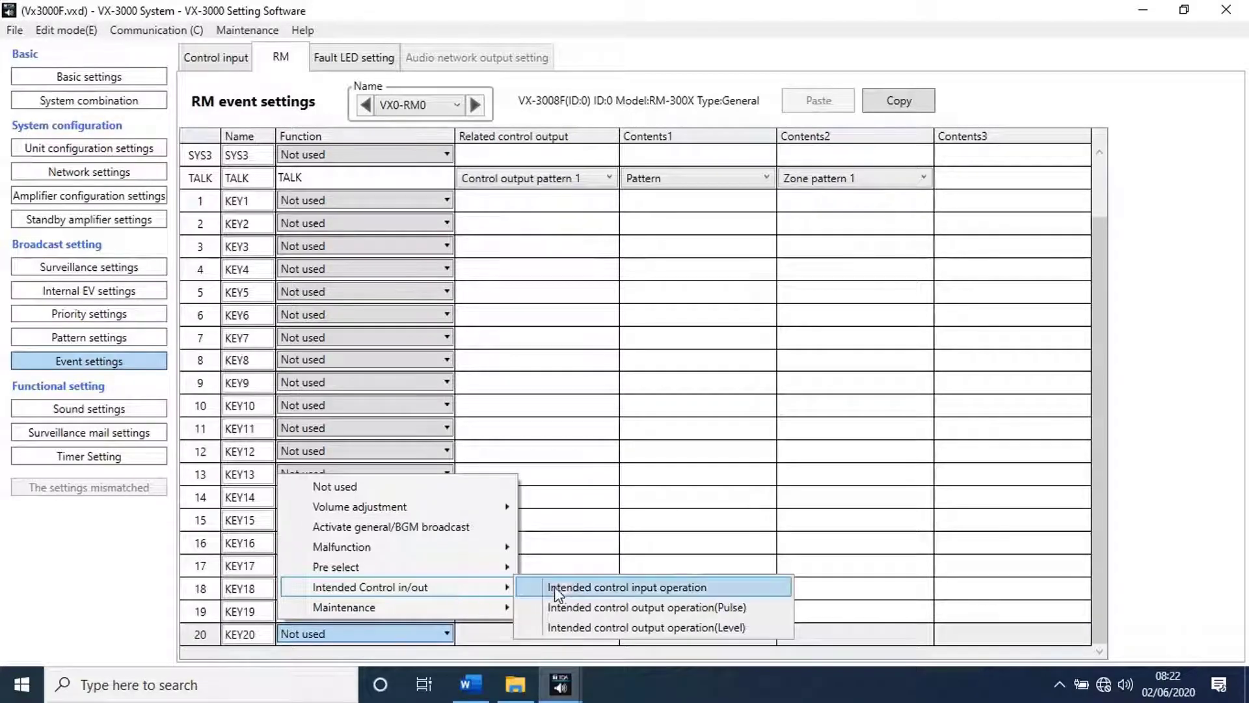
mouse_move(575, 593)
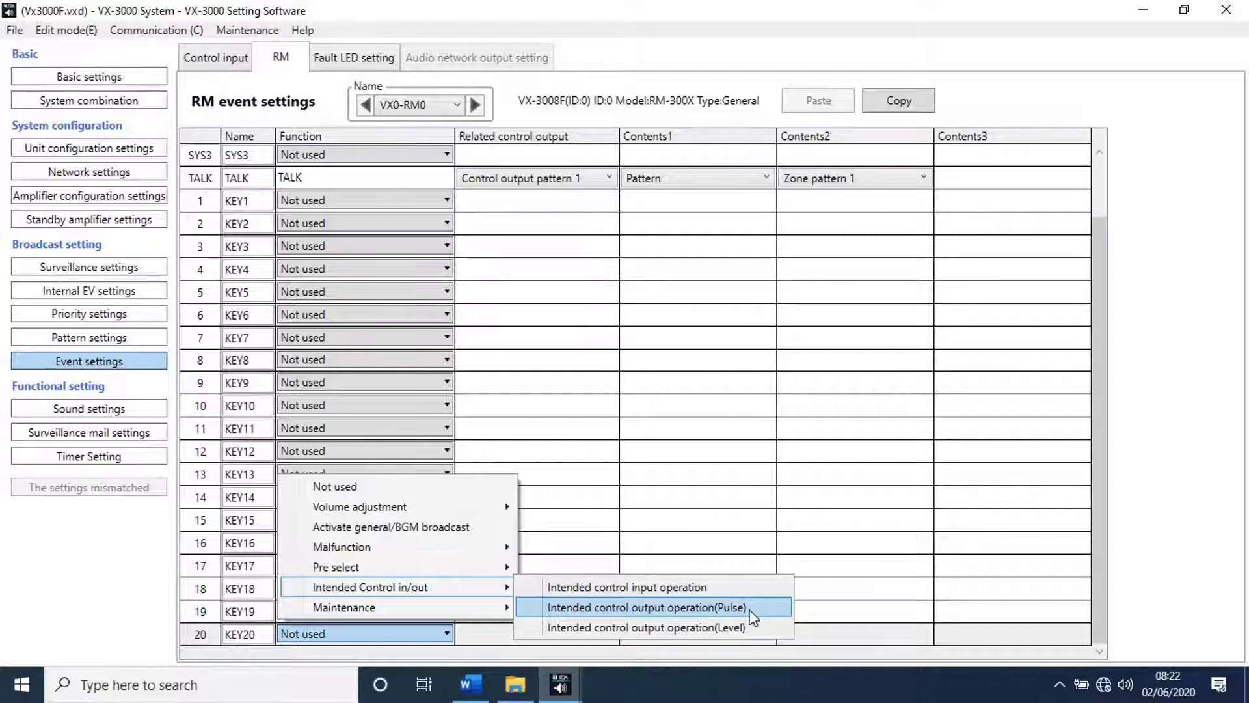
click(647, 607)
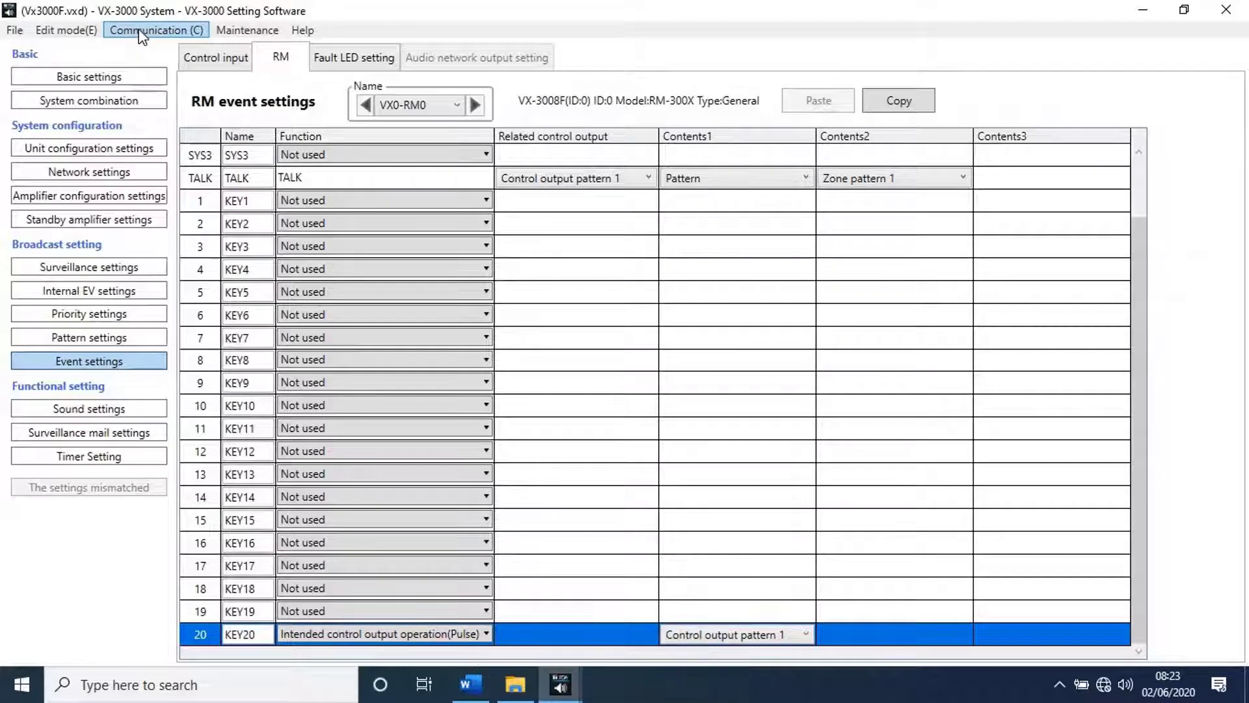
- Start sending data to the unit, accepting the reset and storing settings first
click(155, 30)
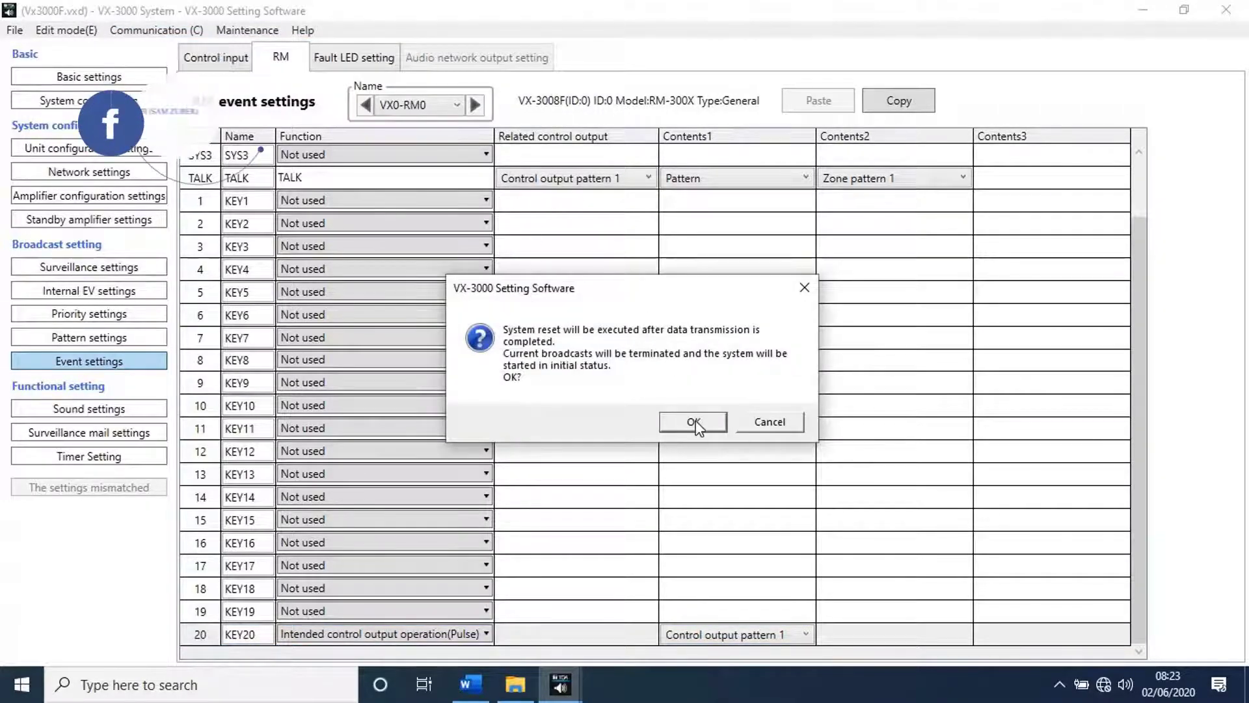
click(692, 422)
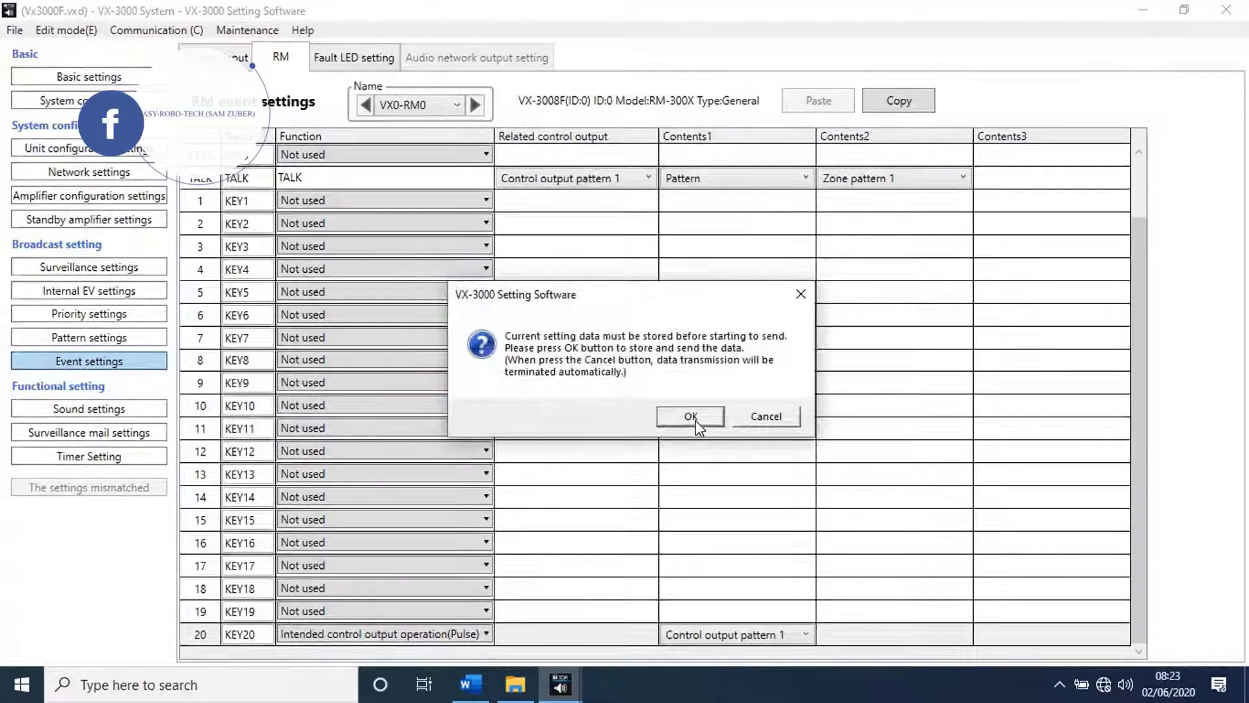
click(689, 417)
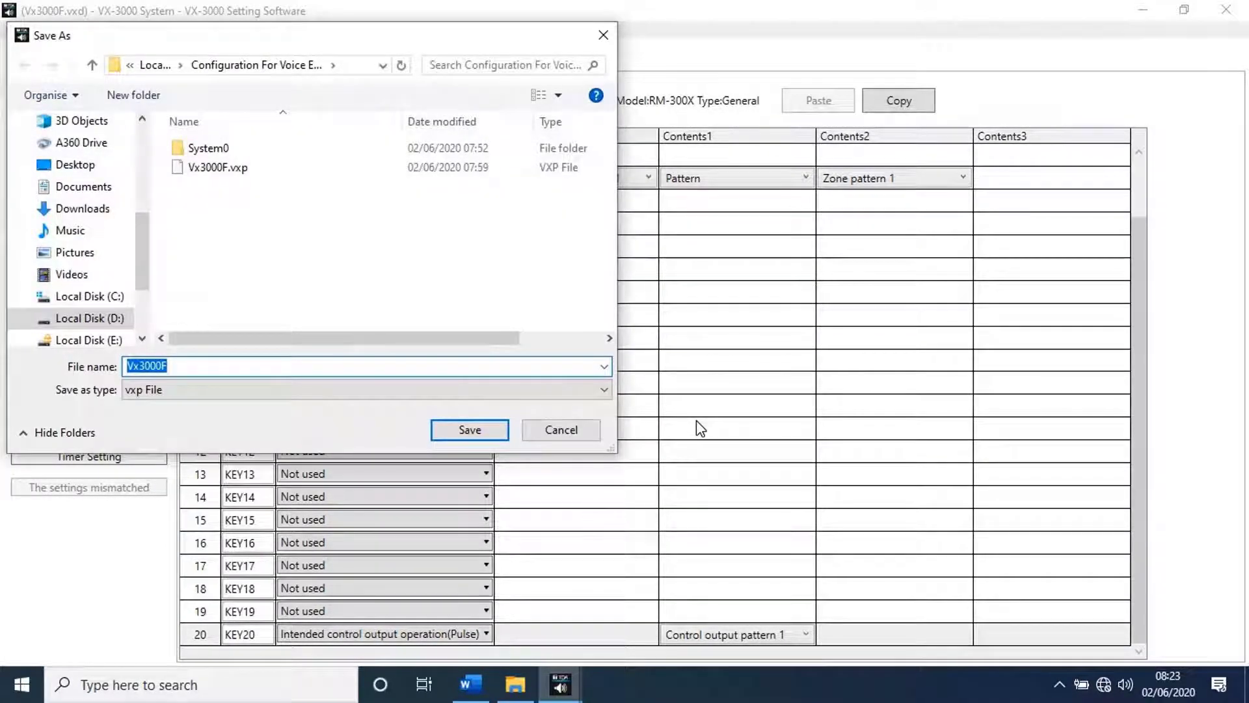
- Save the setting data as 'Voive evacuation Frame' and complete transmission to the VX-3008F
text(Voive evacuation Frame)
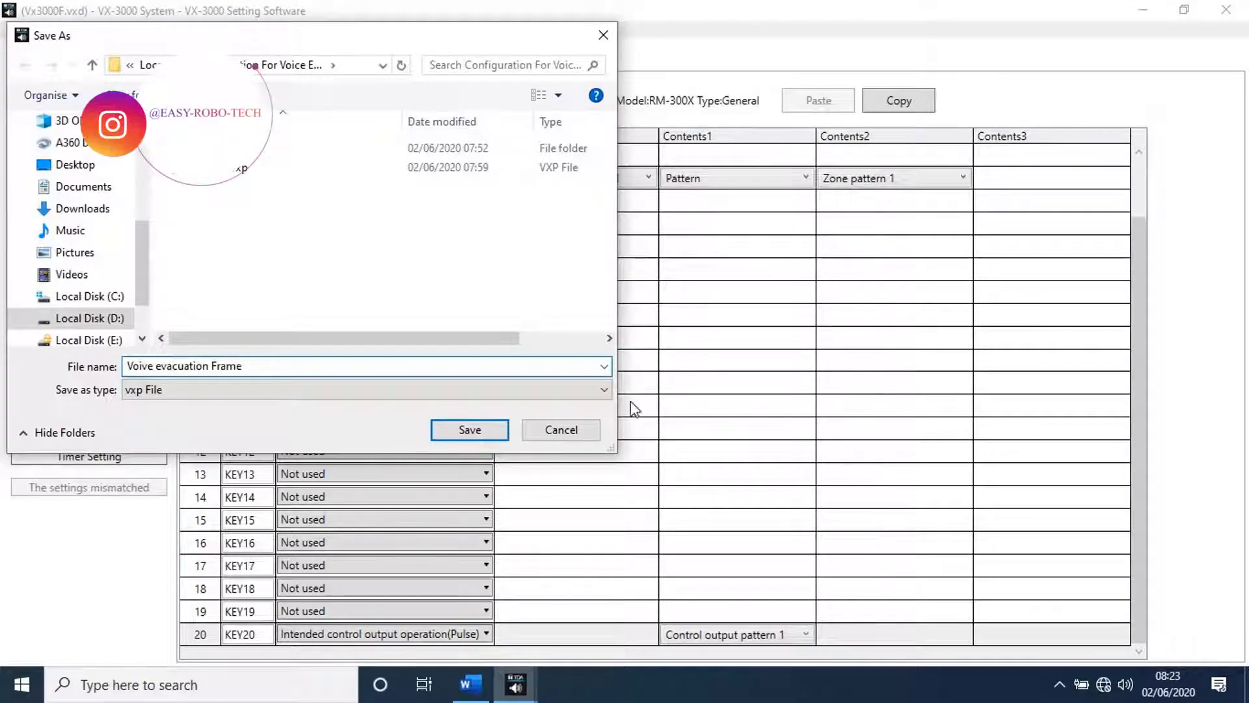
click(470, 430)
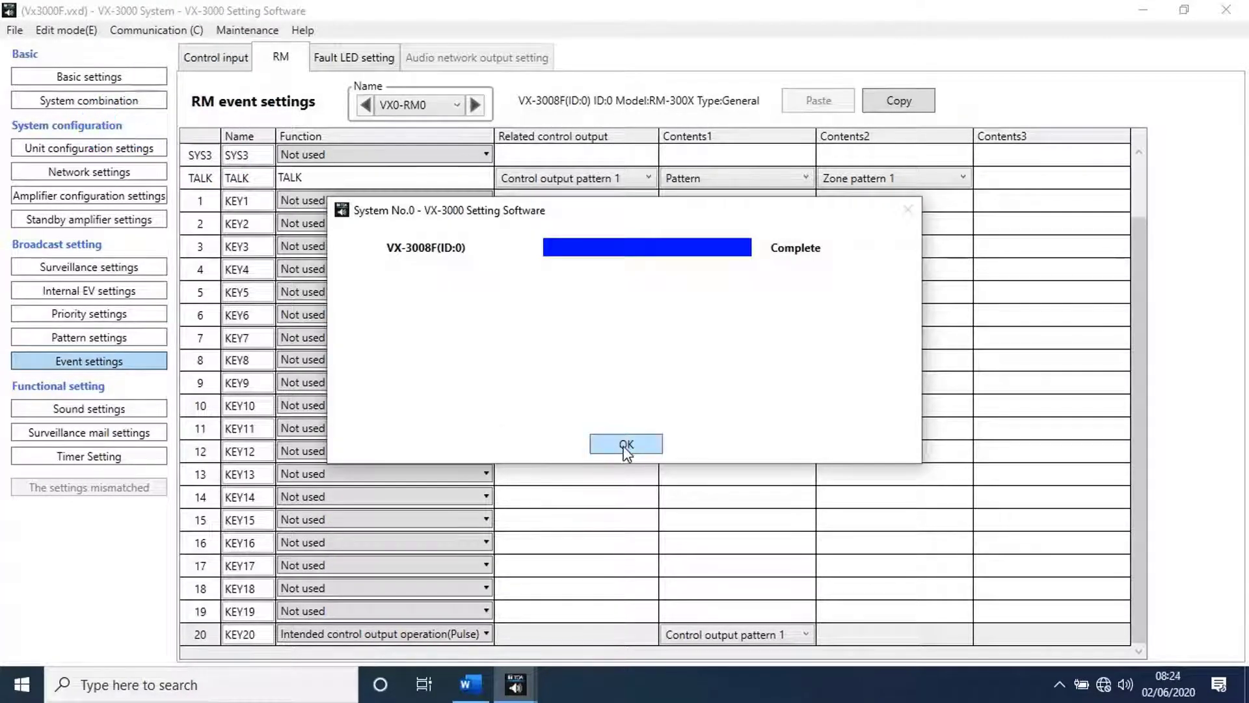
click(626, 444)
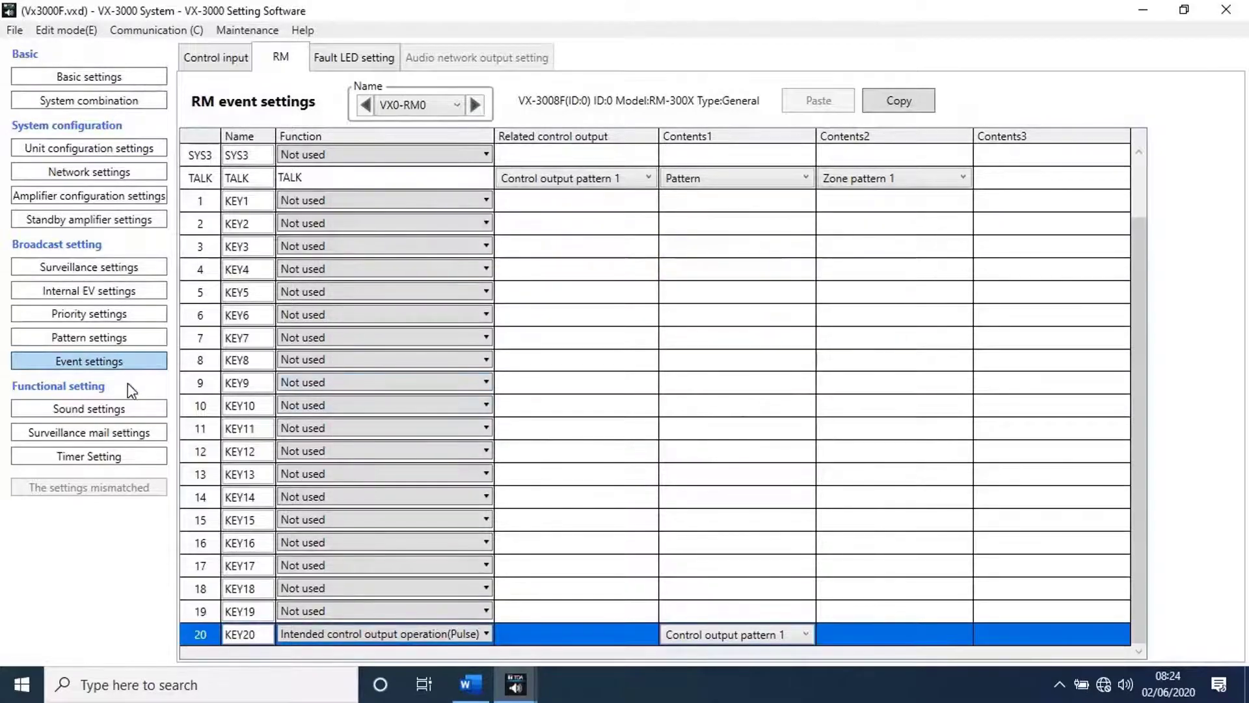
mouse_move(89, 408)
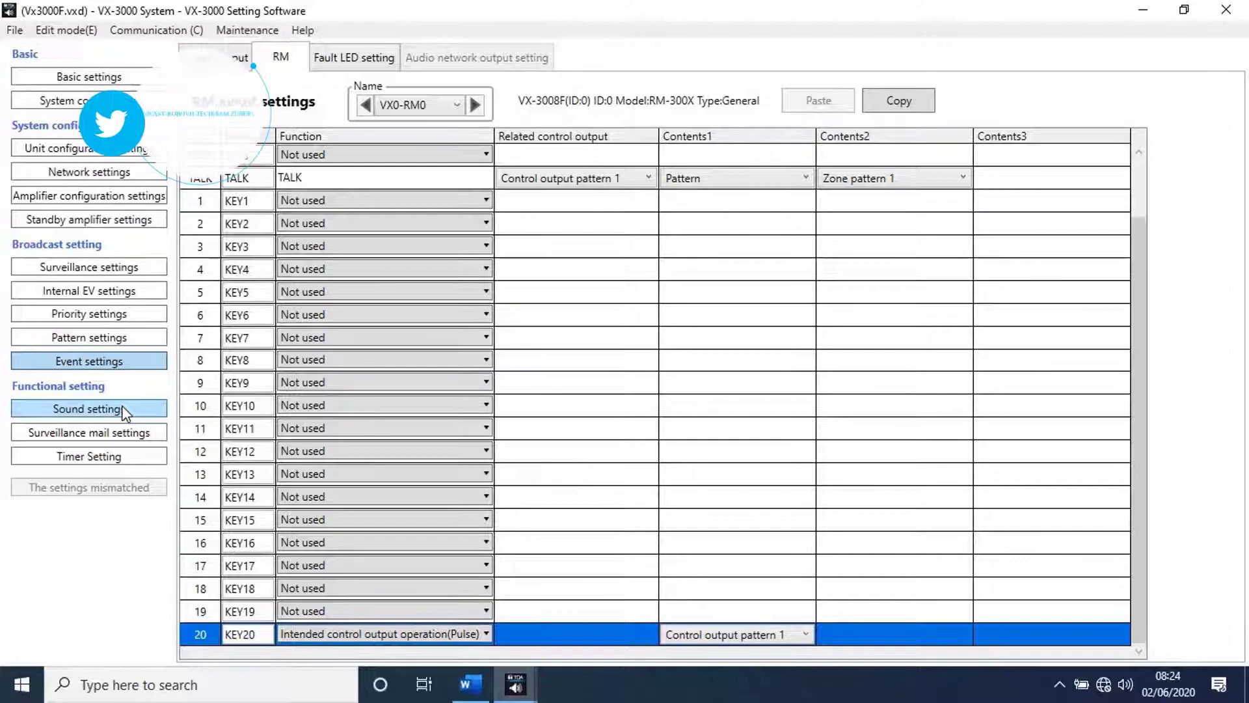
- Switch on filters 1–3, VOX and compressor for the Analog 0-1 input
click(89, 407)
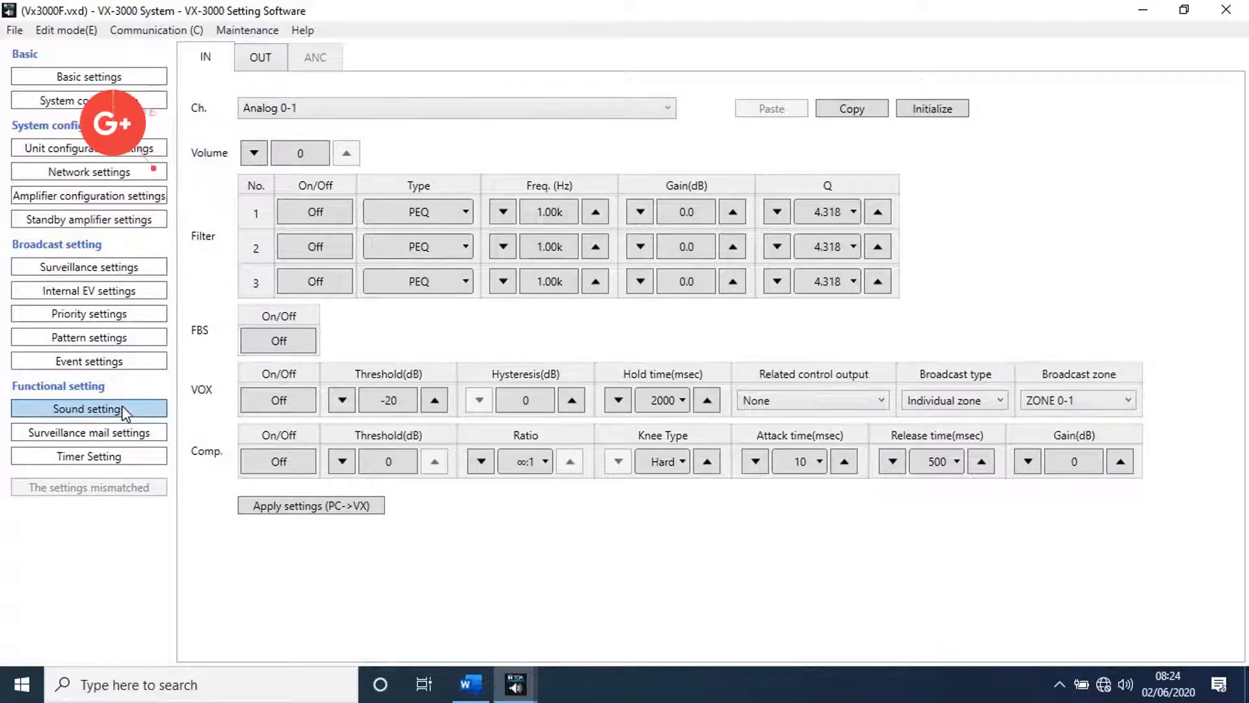
click(313, 212)
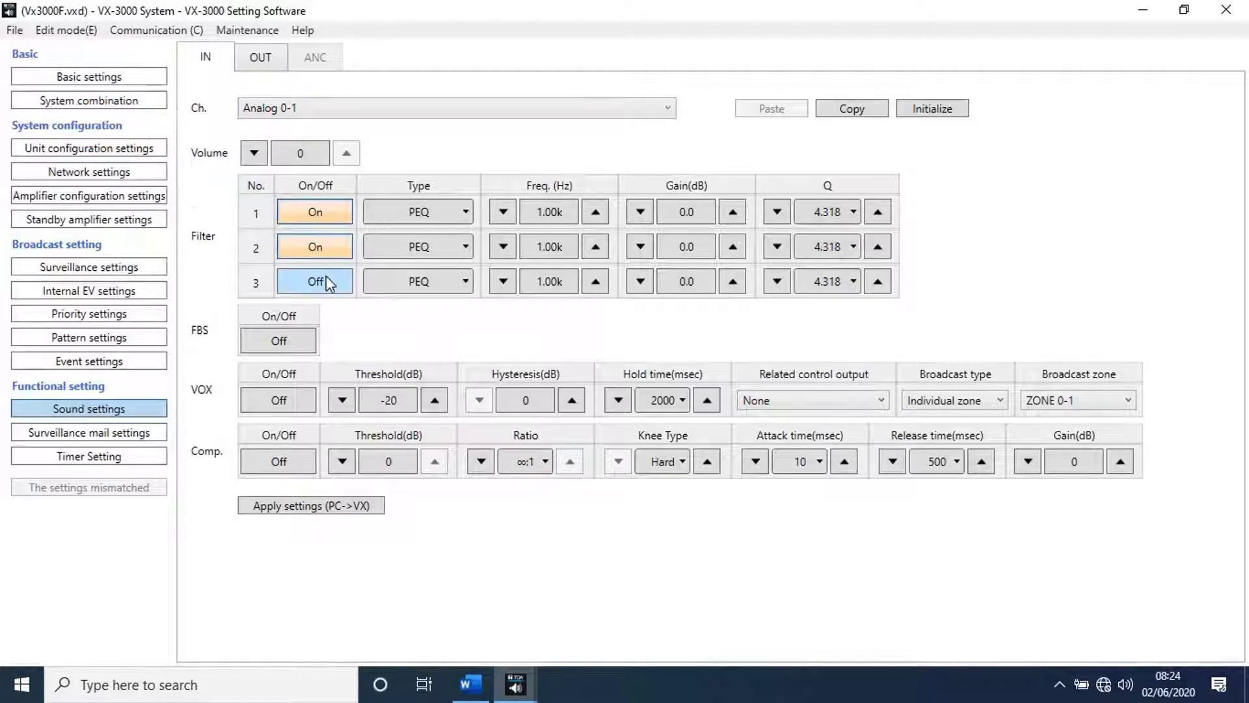
click(313, 281)
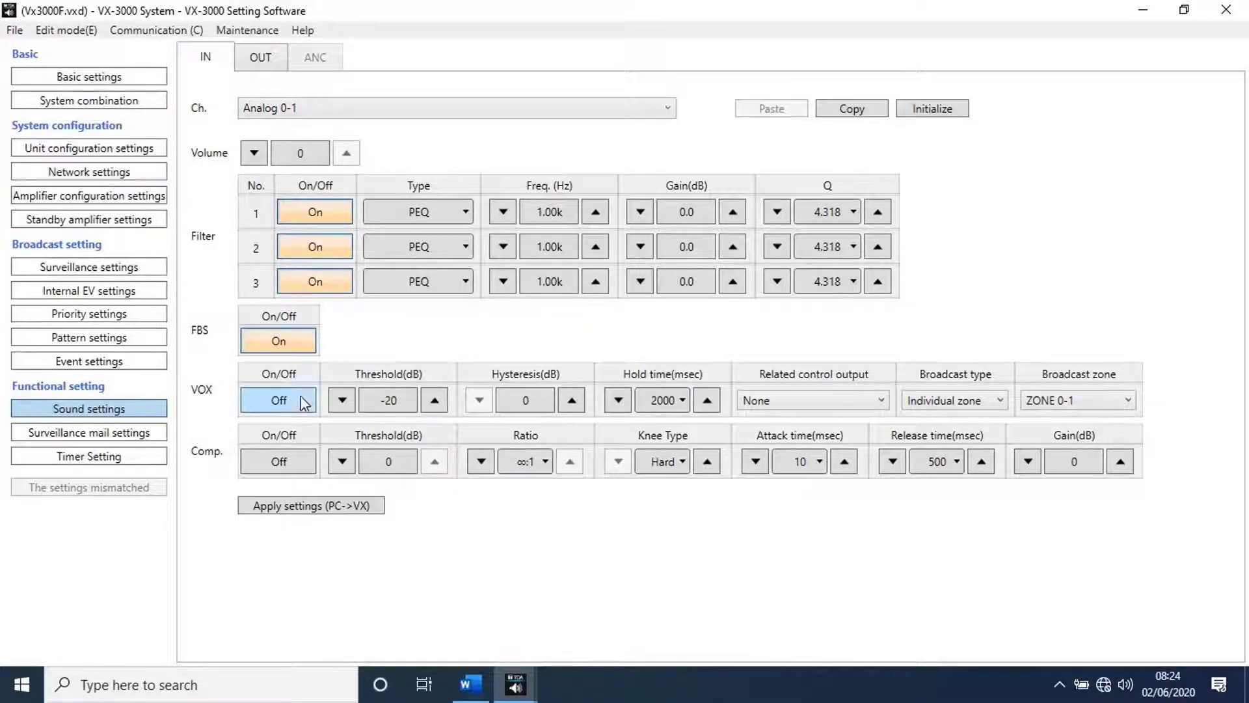
click(278, 461)
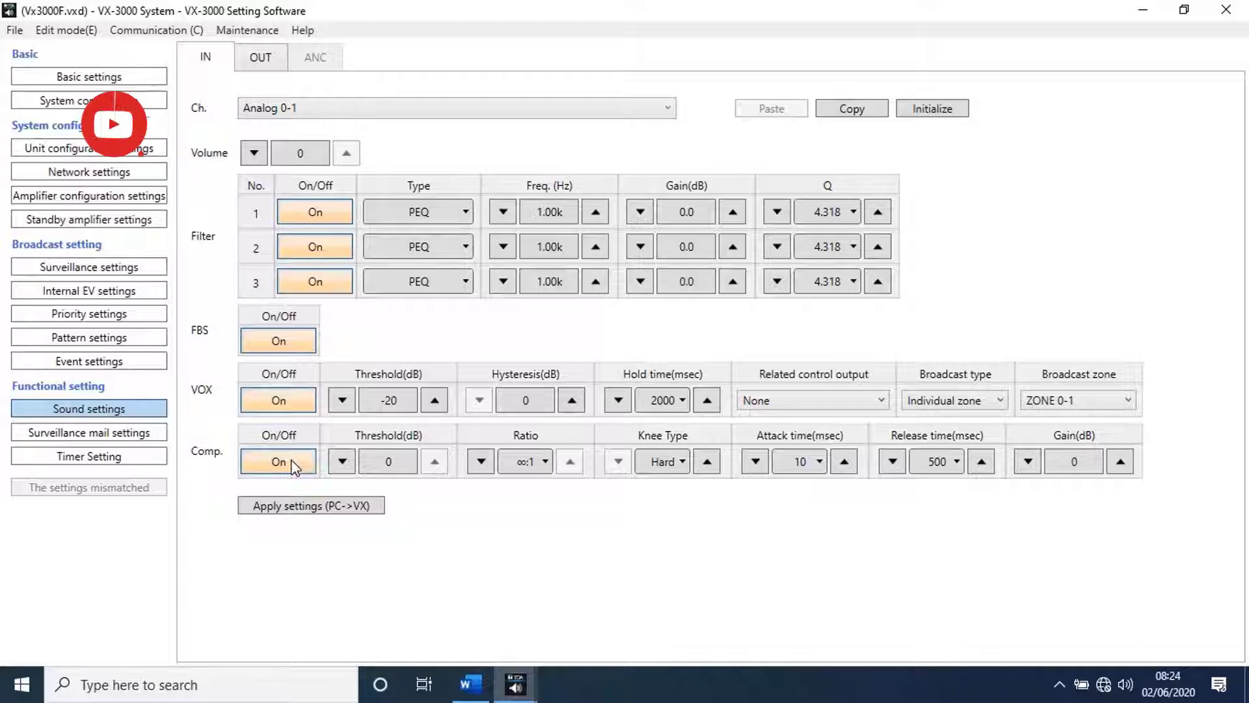
click(310, 505)
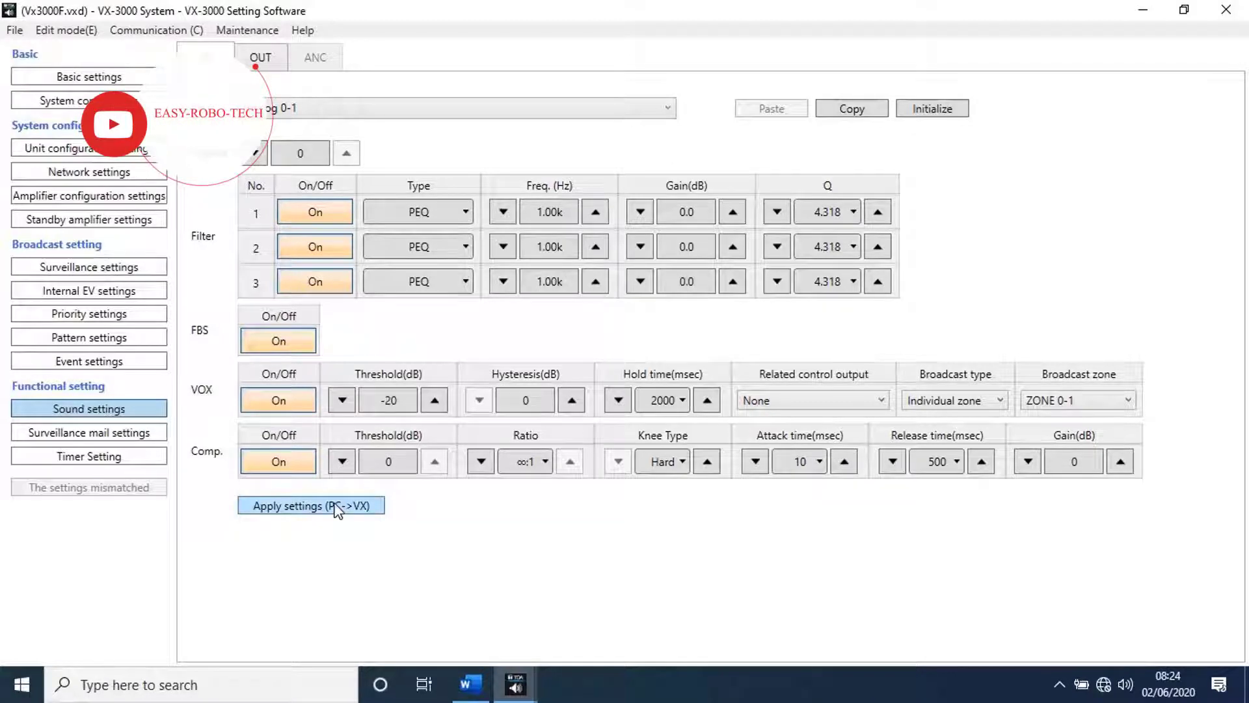
- Apply the Analog 0-1 sound settings to the VX-3000 unit and acknowledge the Applied notice
click(310, 505)
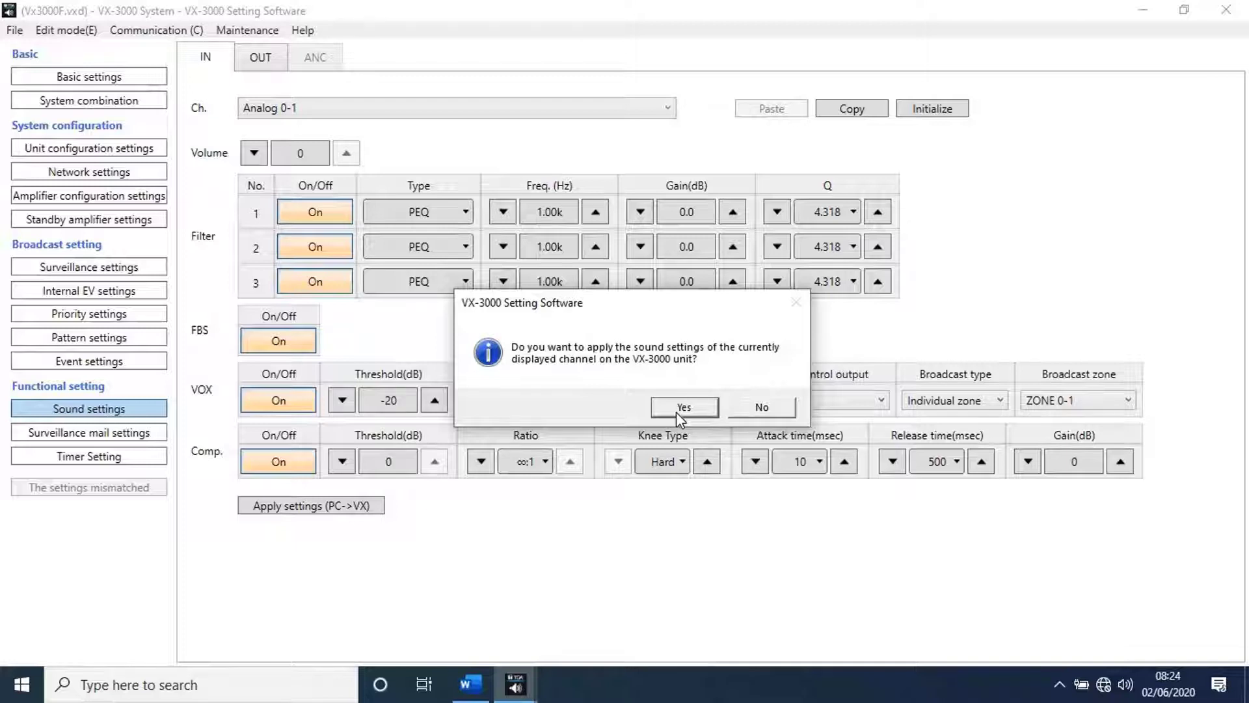
click(683, 407)
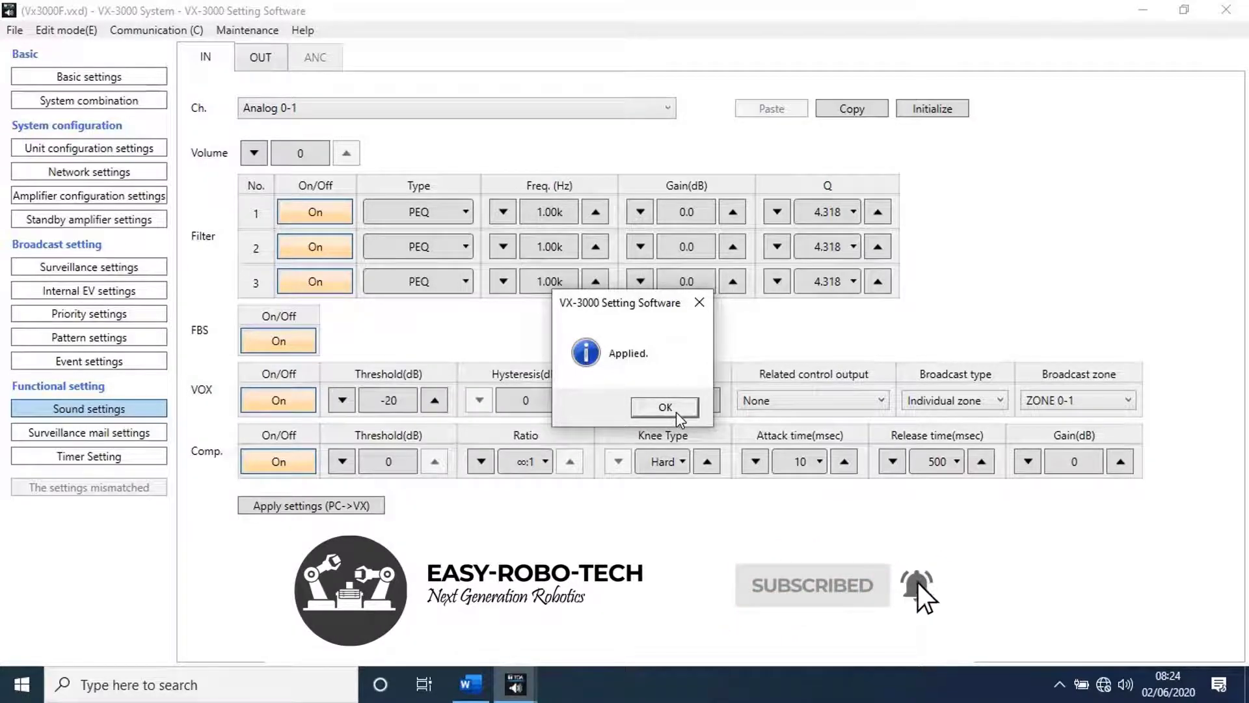
click(665, 407)
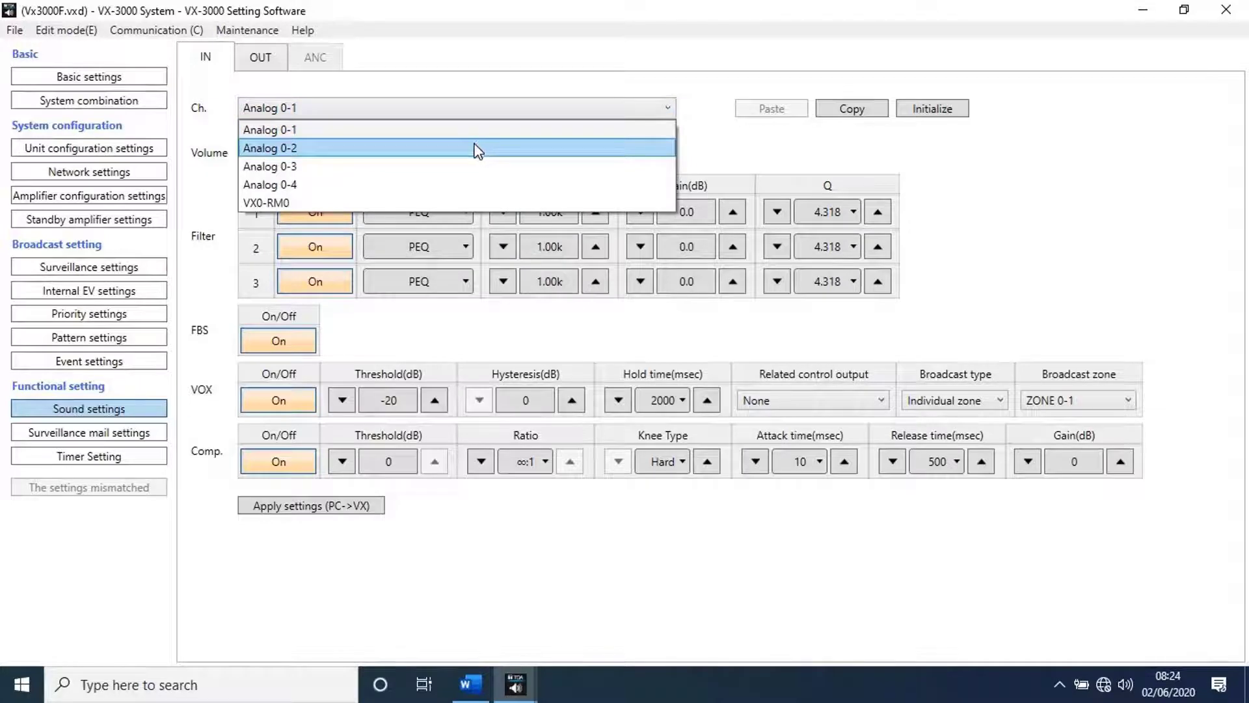
- Turn on compression for the Analog 0-2 input and move to the VX0-RM0 channel
click(269, 149)
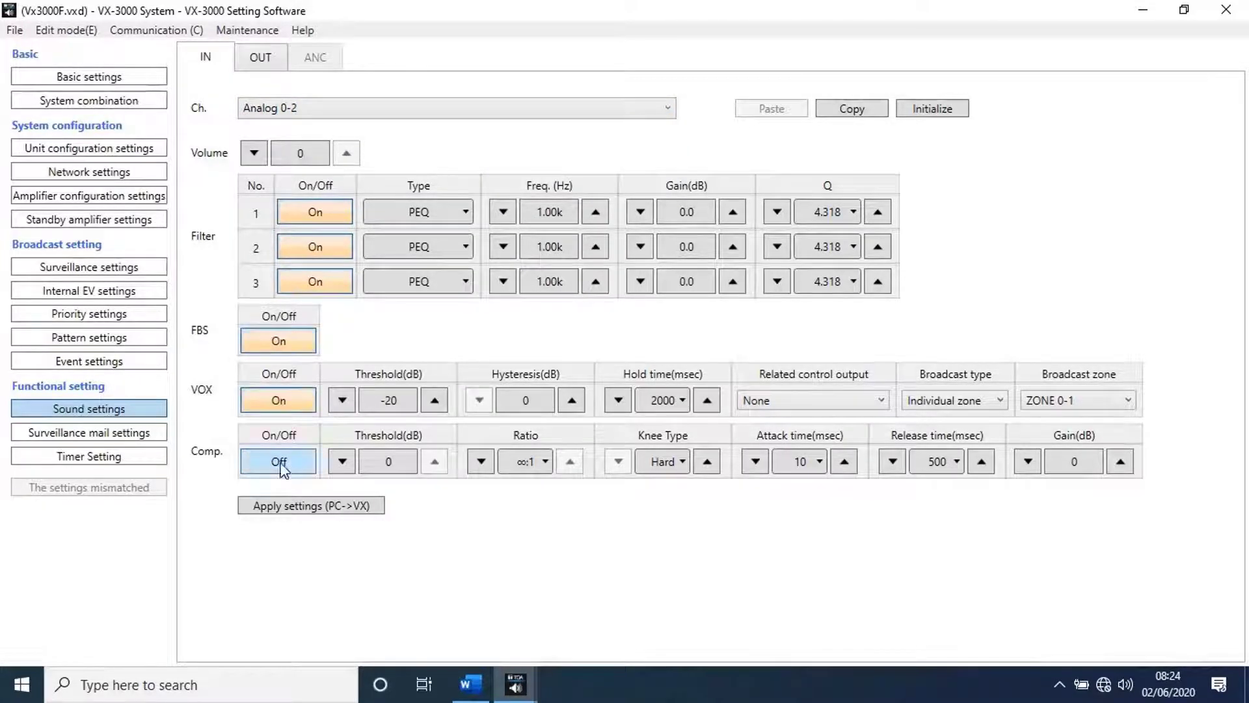
click(278, 460)
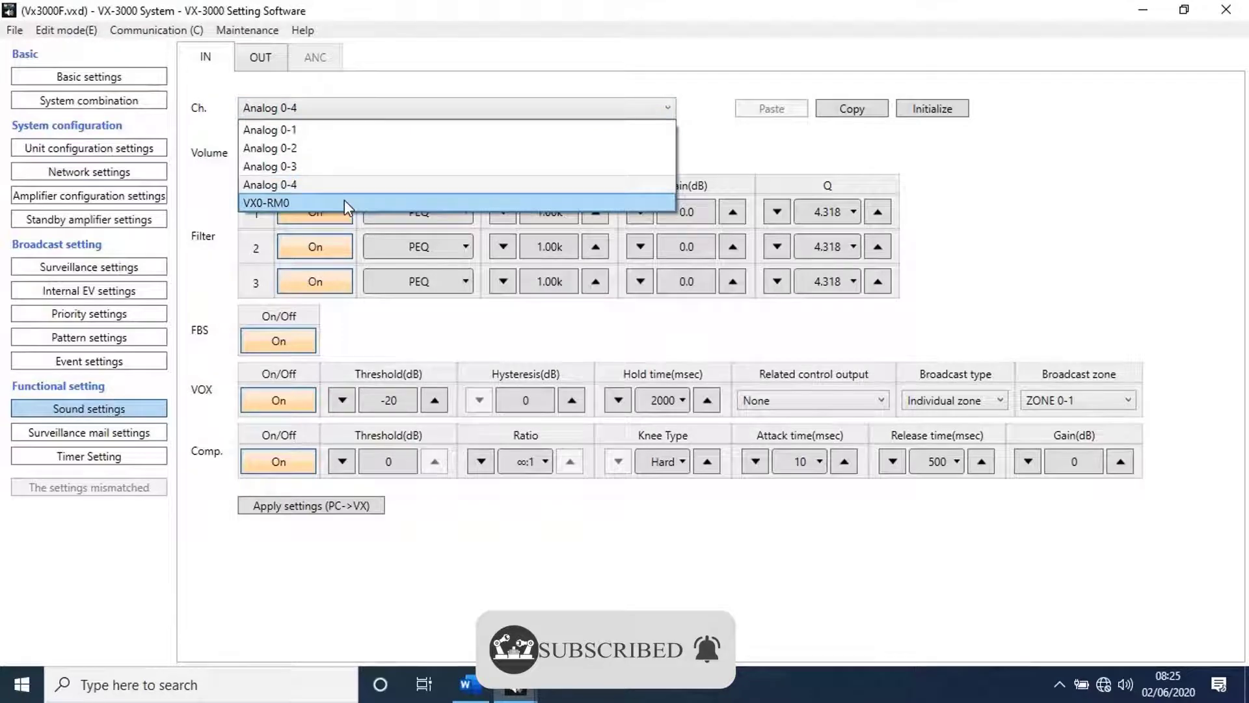
click(266, 203)
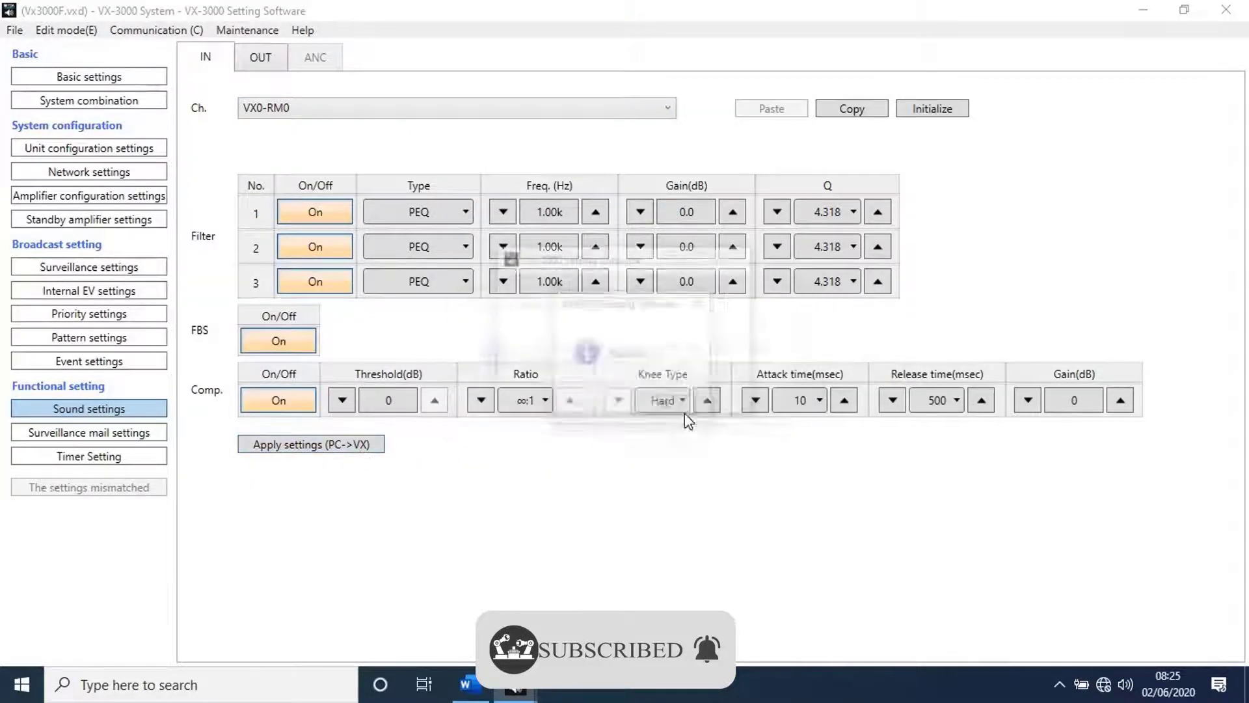
- Switch on output delay for zones 0-1 to 0-8 and apply the sound settings to the unit
click(260, 56)
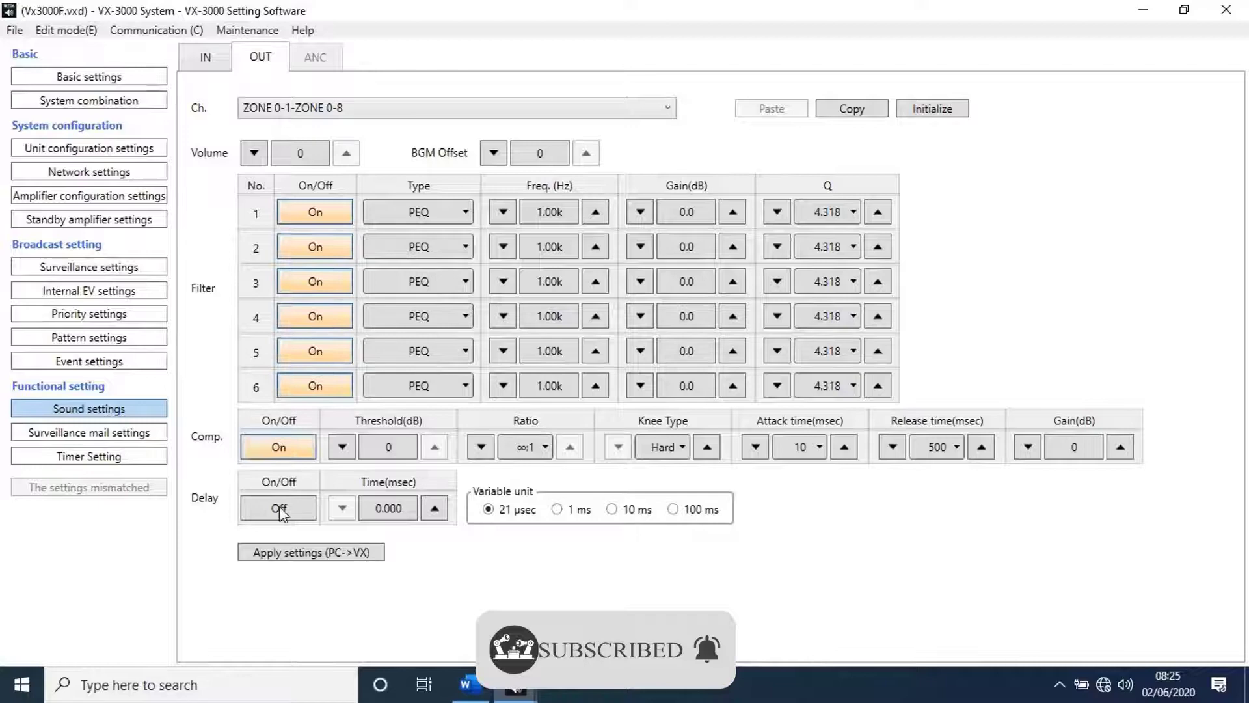
click(278, 507)
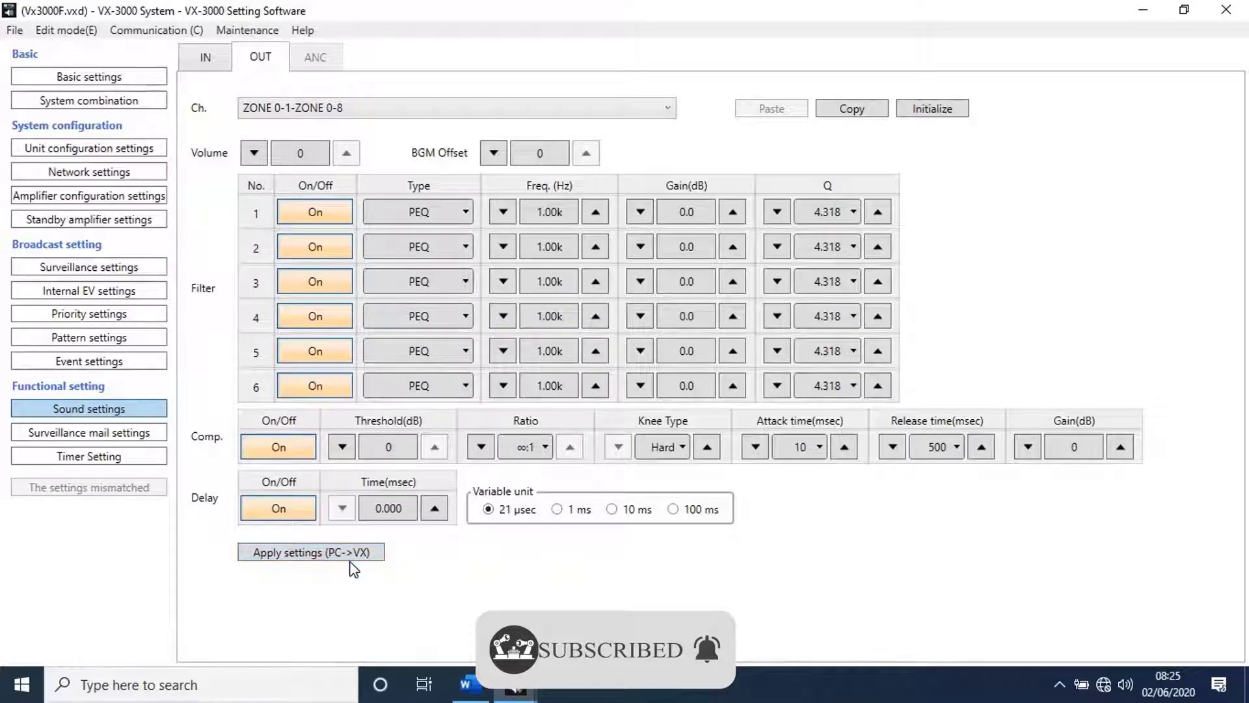
click(310, 552)
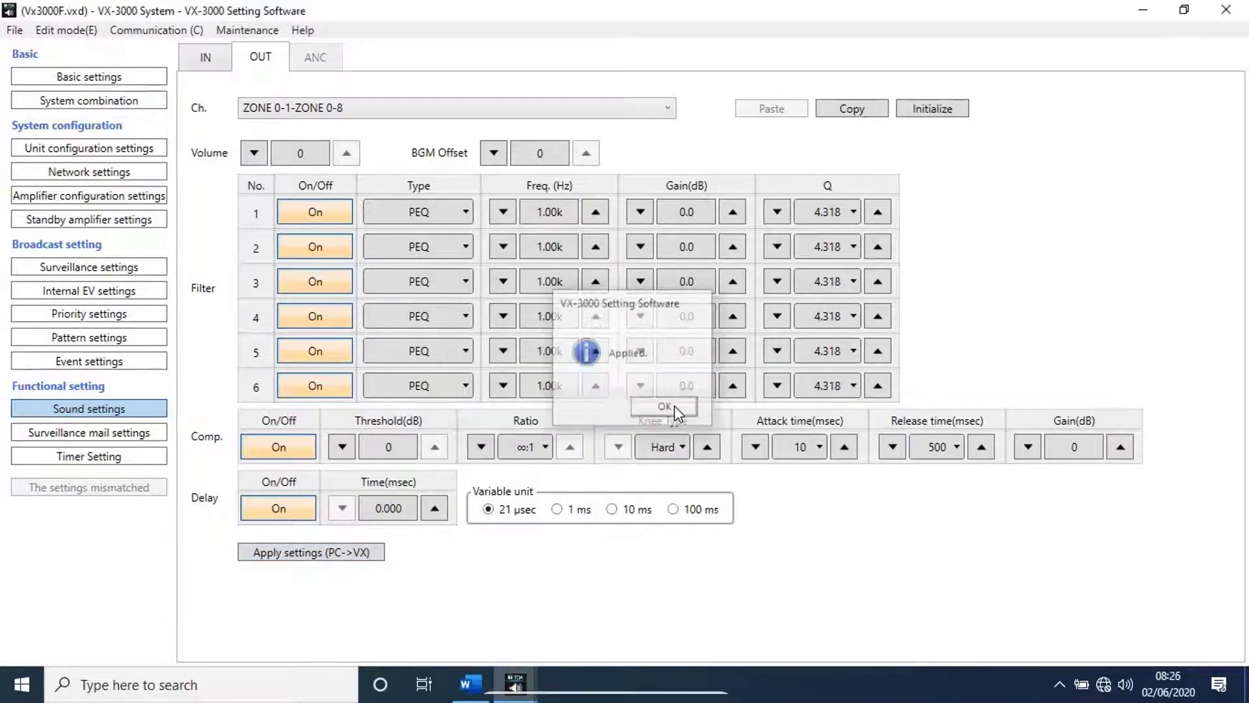
click(662, 406)
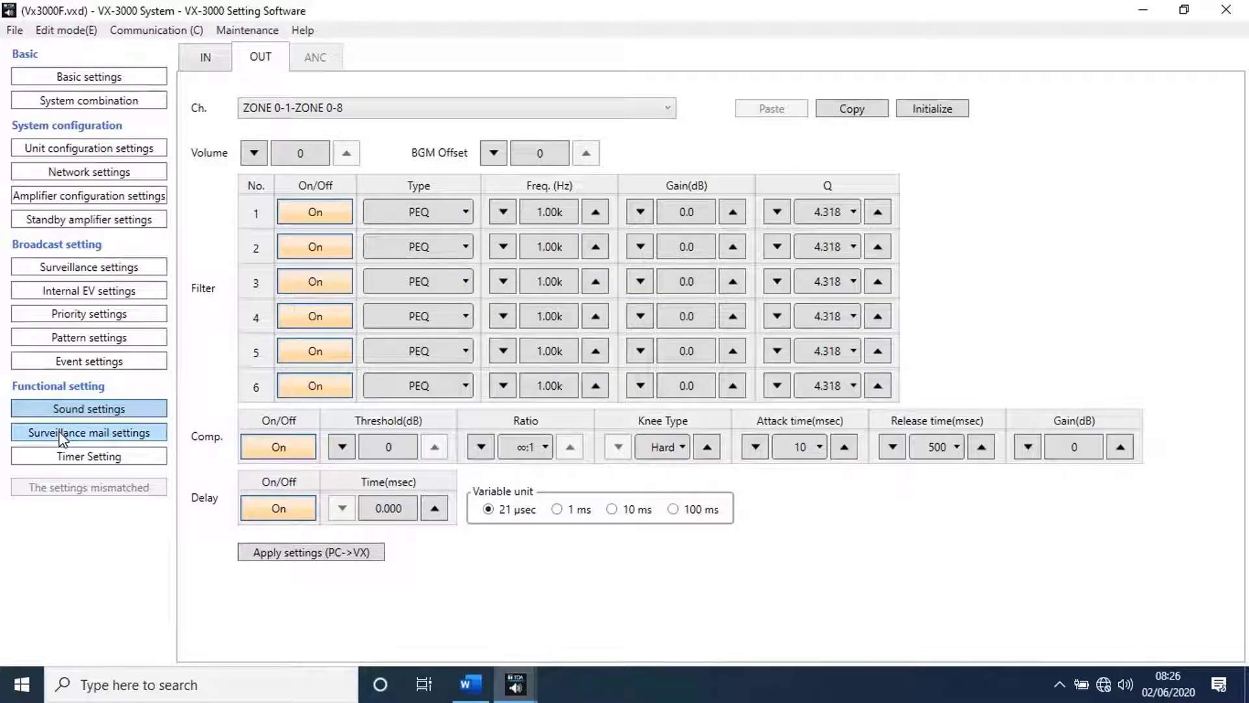
- Set e-mail notification functions to Used in Surveillance mail settings
click(90, 432)
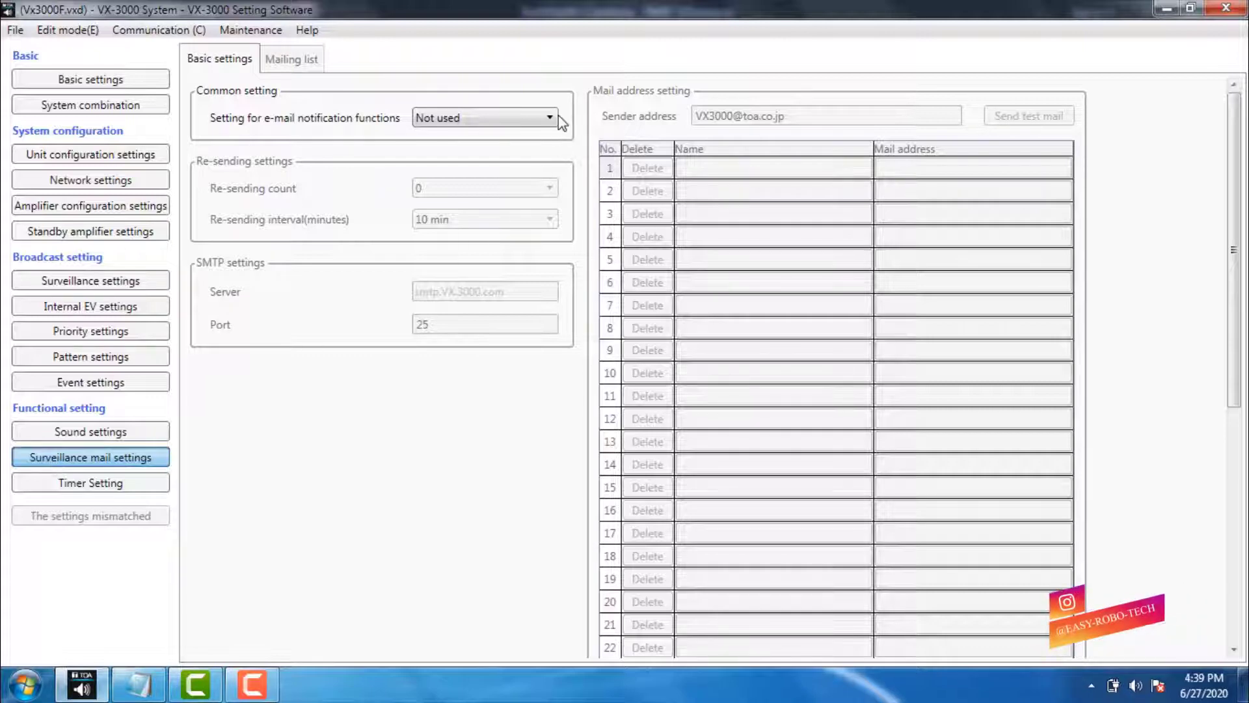
click(549, 117)
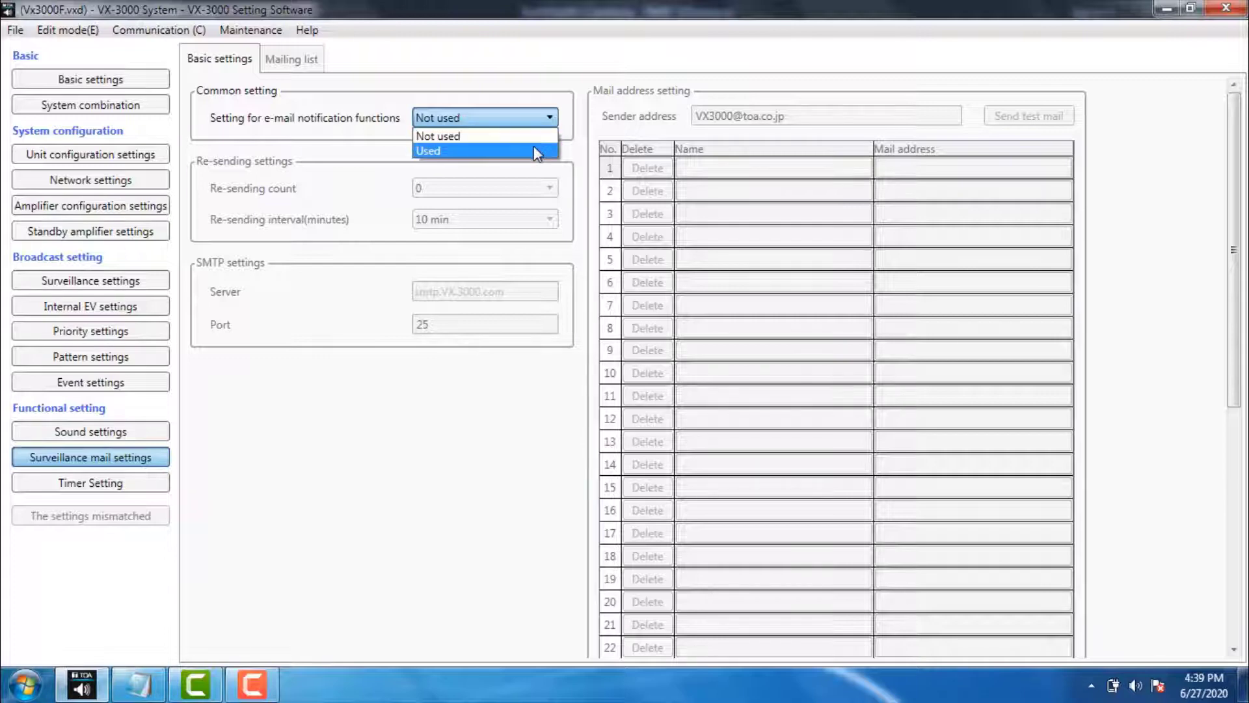
click(429, 151)
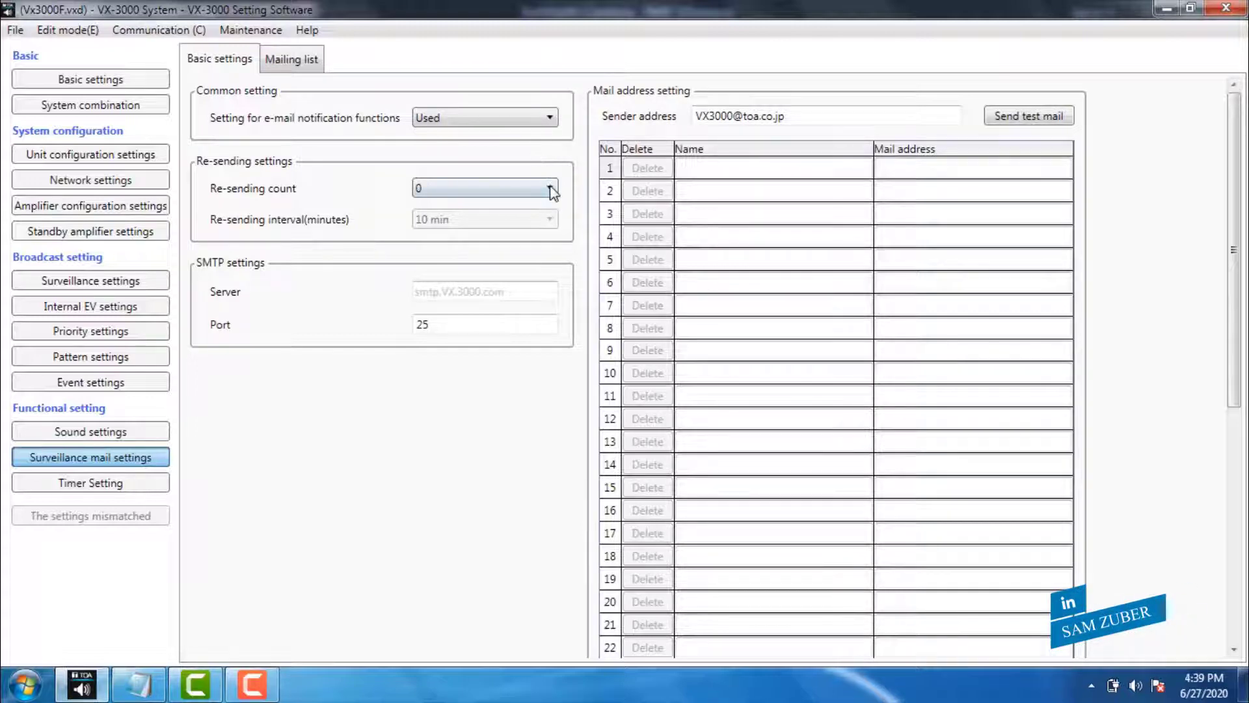
- Set the re-sending count to 1 at a 10 min interval
click(549, 188)
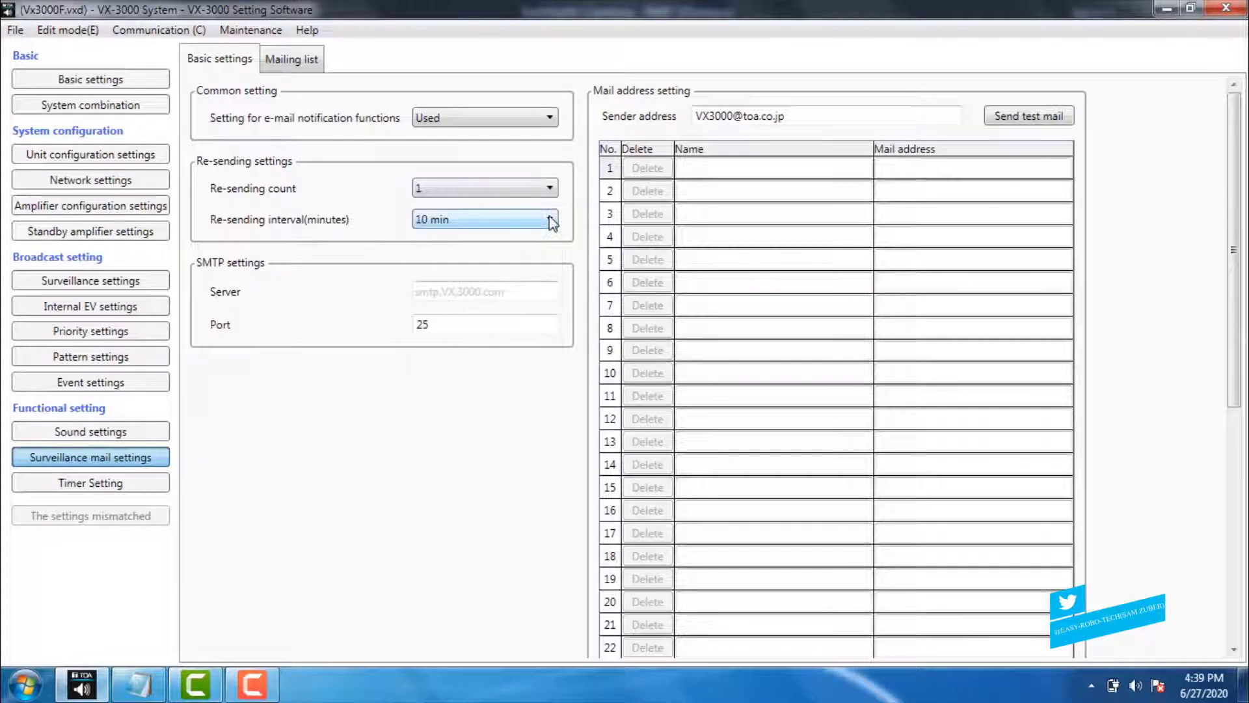
click(550, 218)
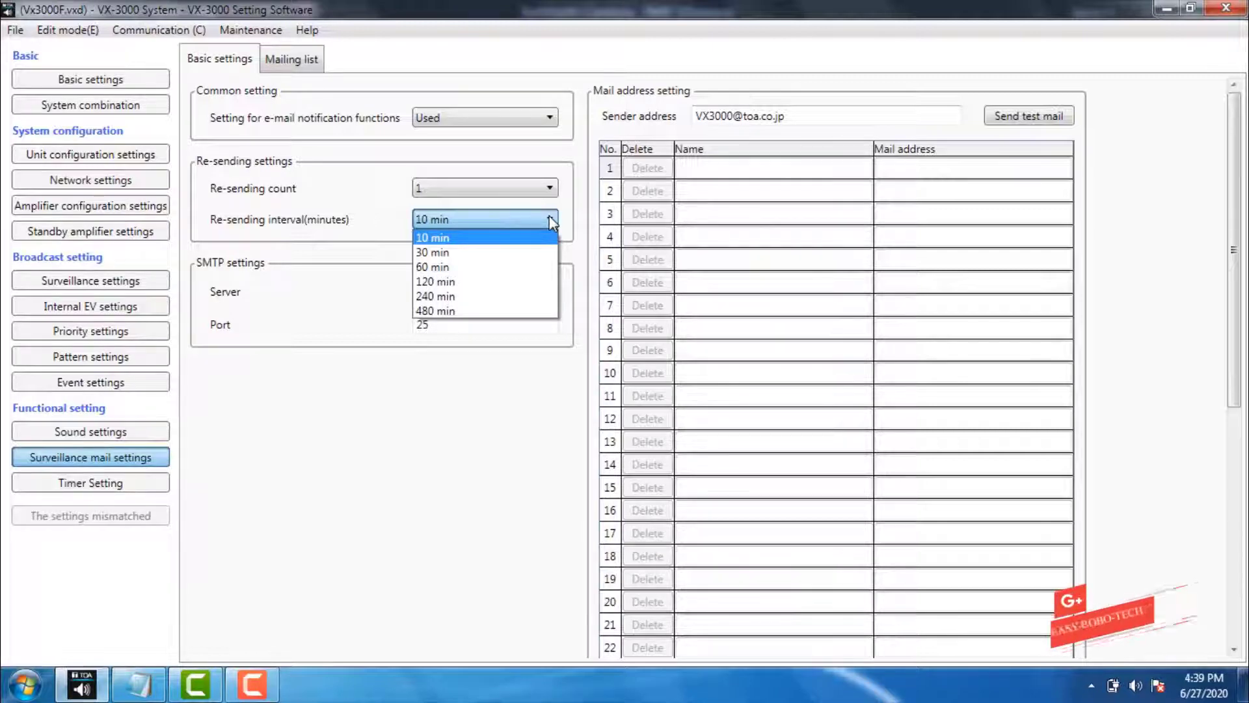
click(432, 236)
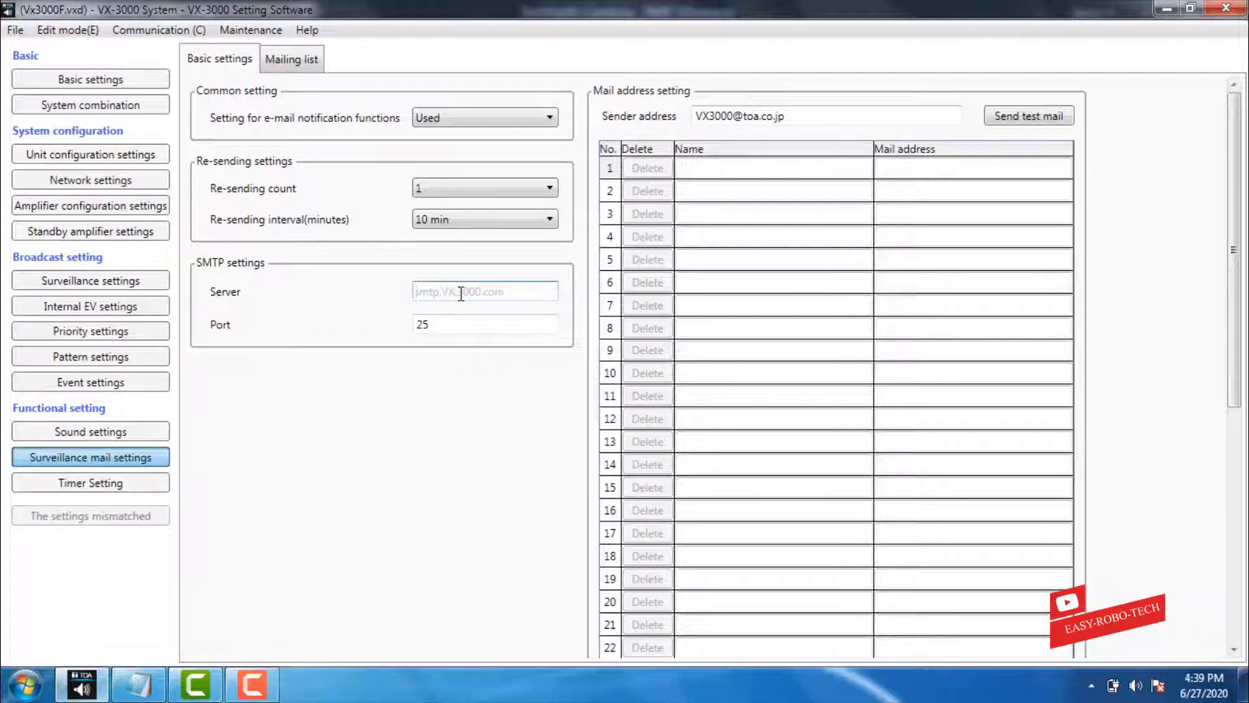
- Set the SMTP server to smtp.gmail.com on port 993
text(smtp.gmail.com)
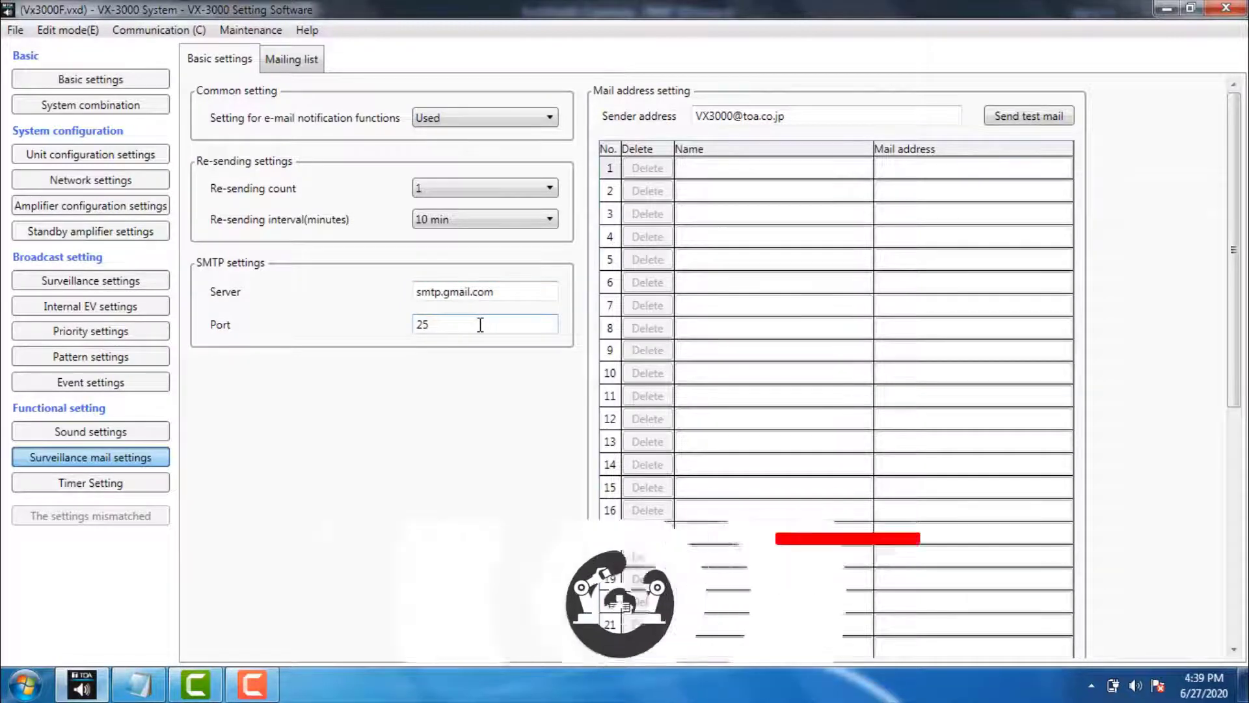
text(993)
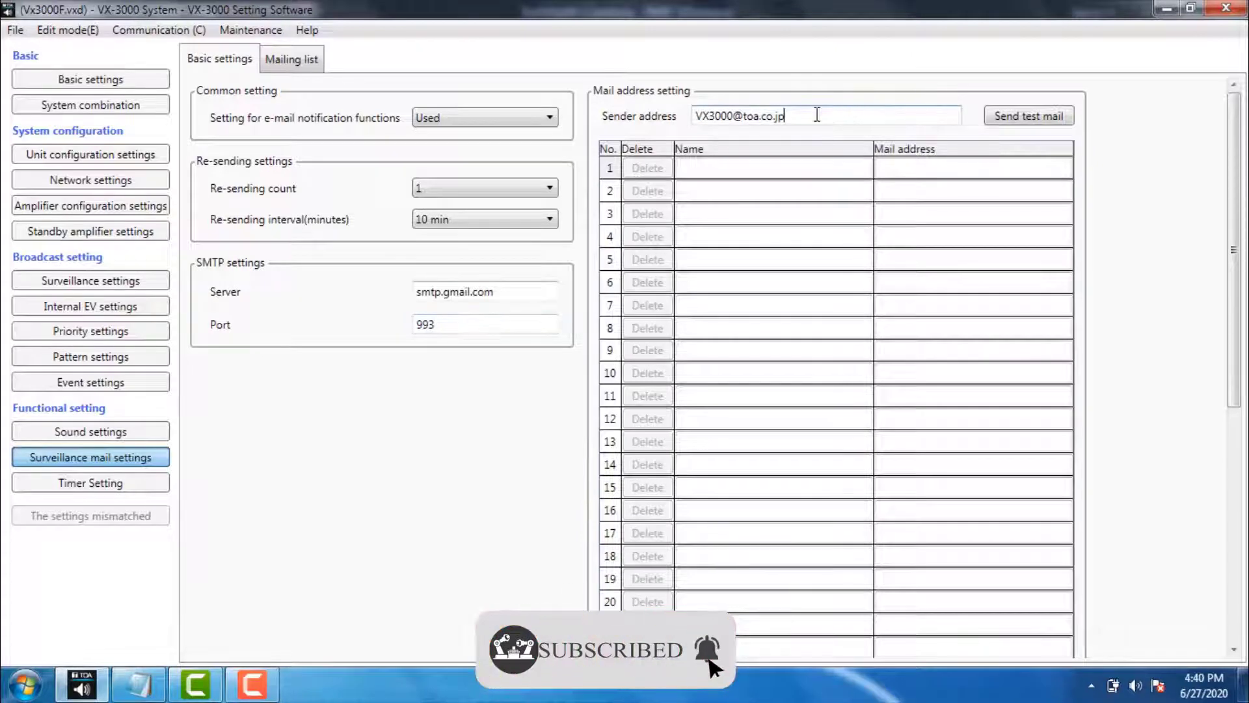
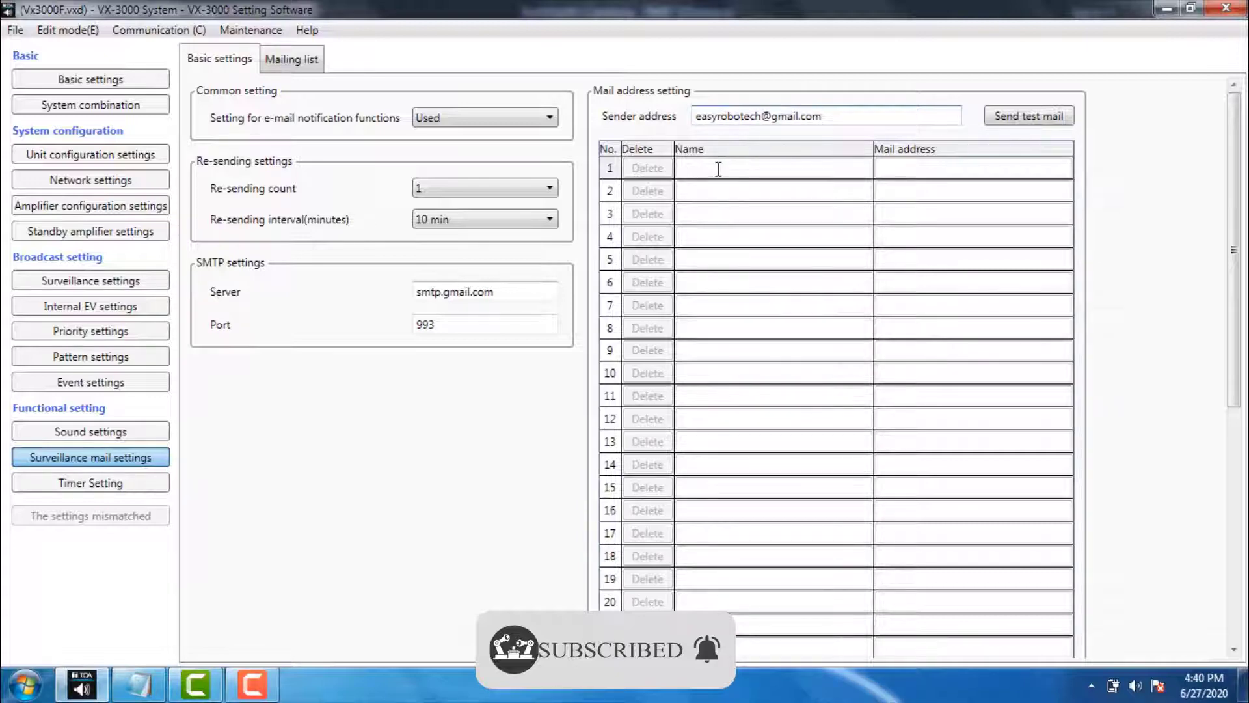
text(user one)
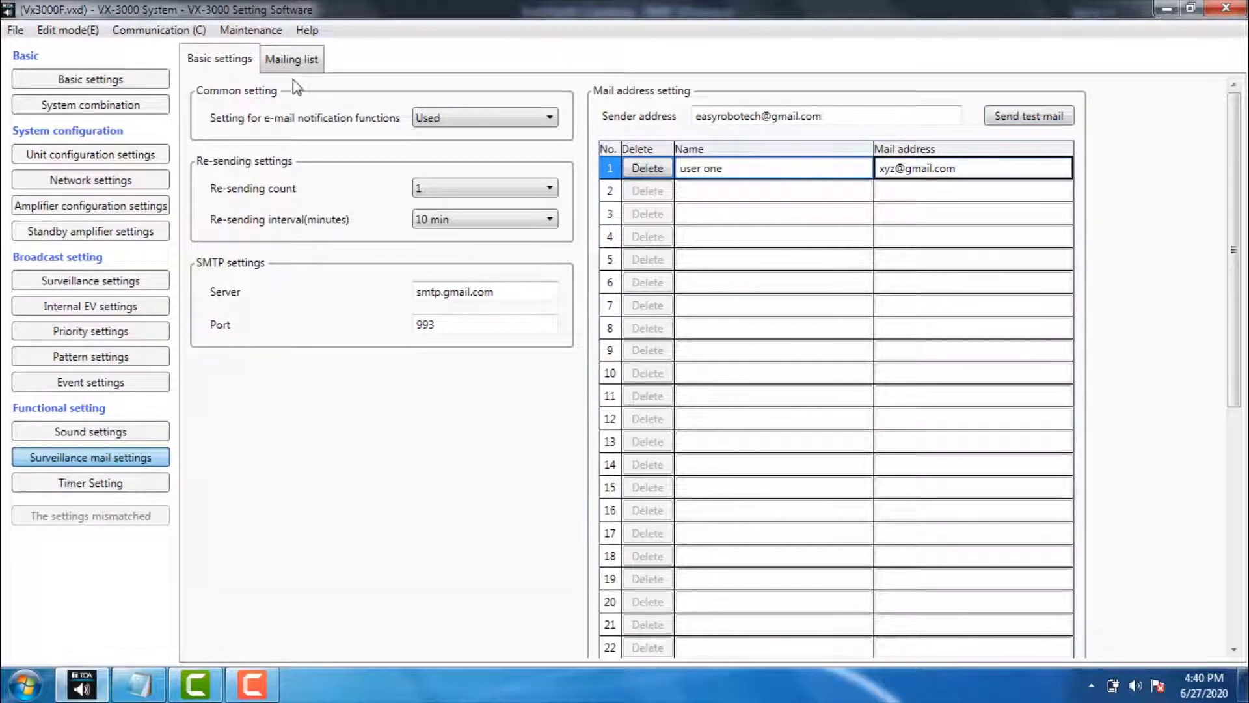
click(292, 59)
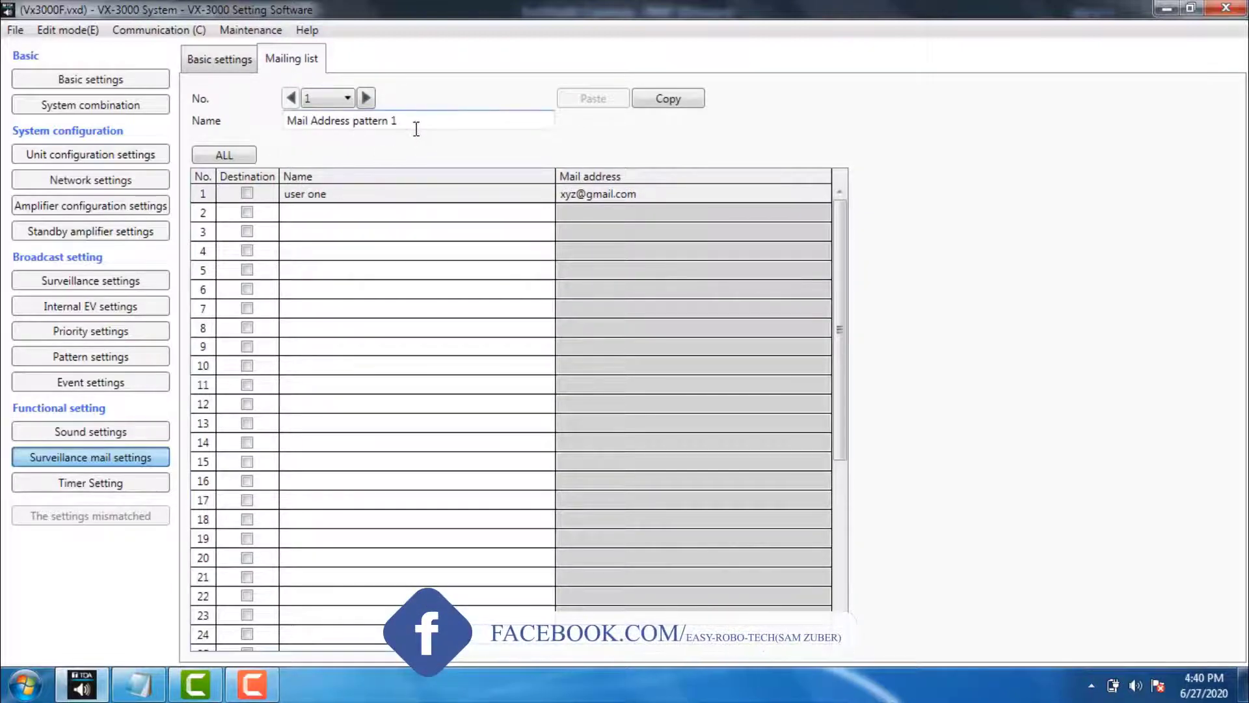
click(219, 58)
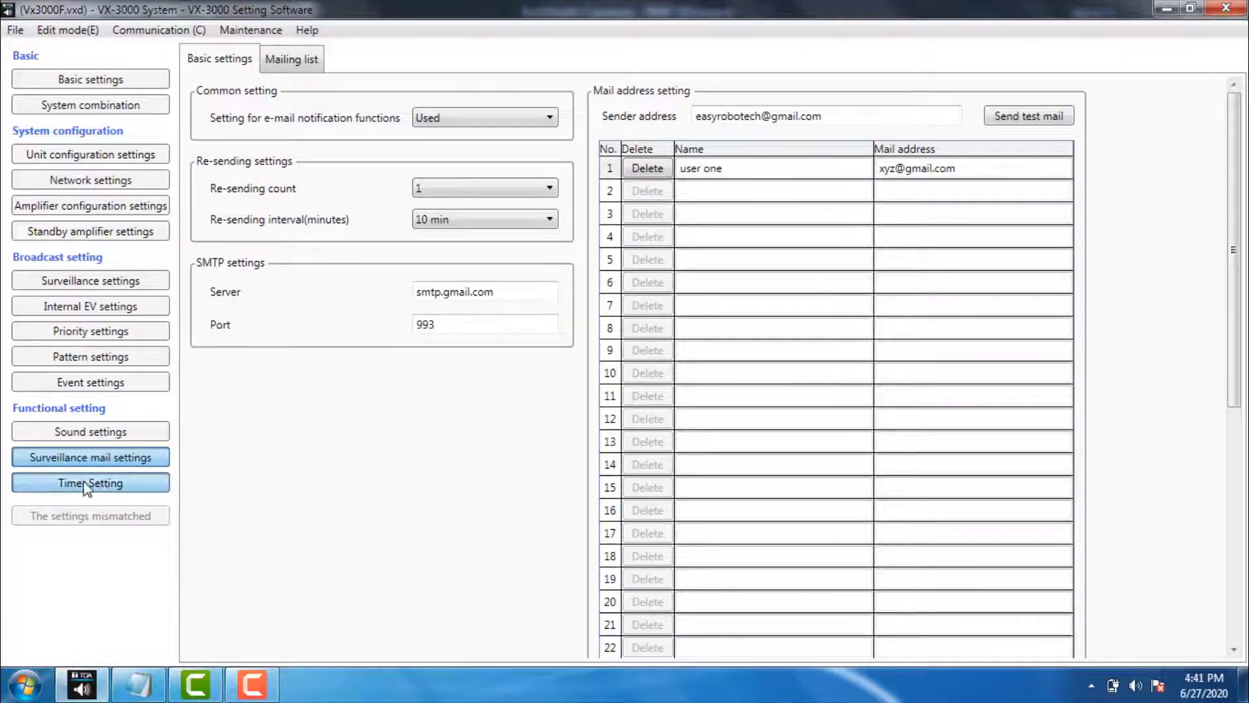
click(90, 482)
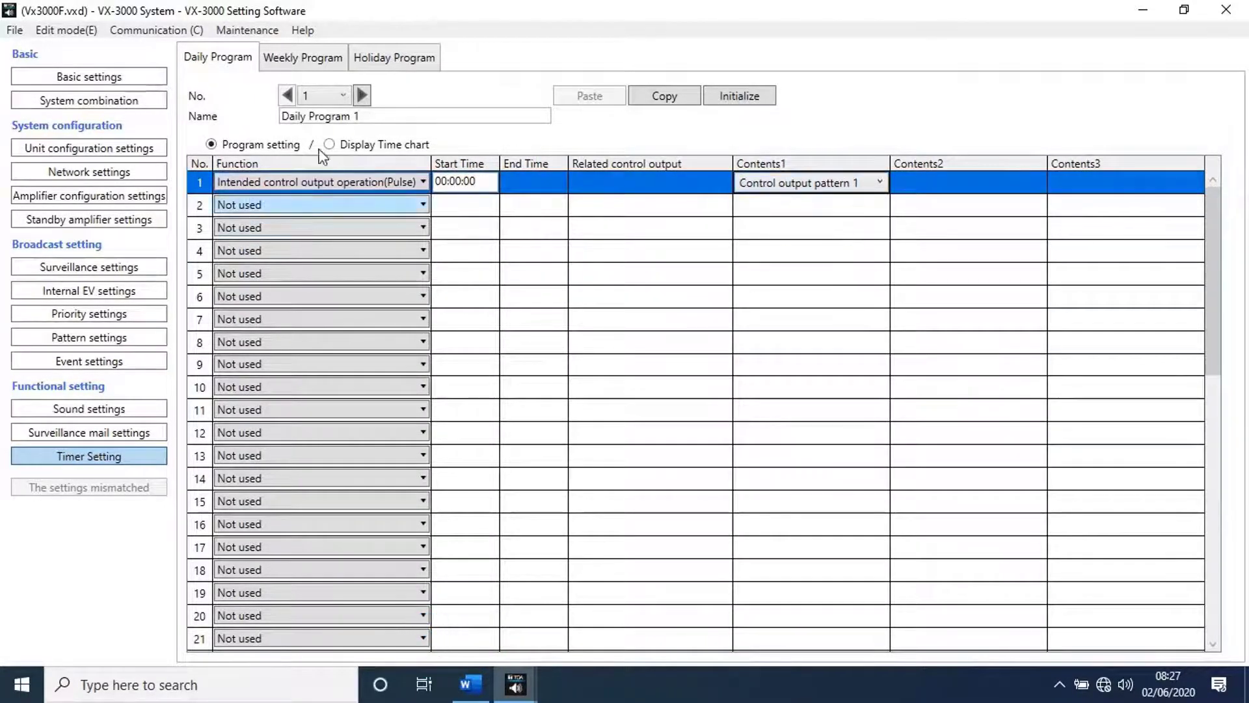
- Review the Holiday Program timer, then return to Daily Program 1
click(393, 56)
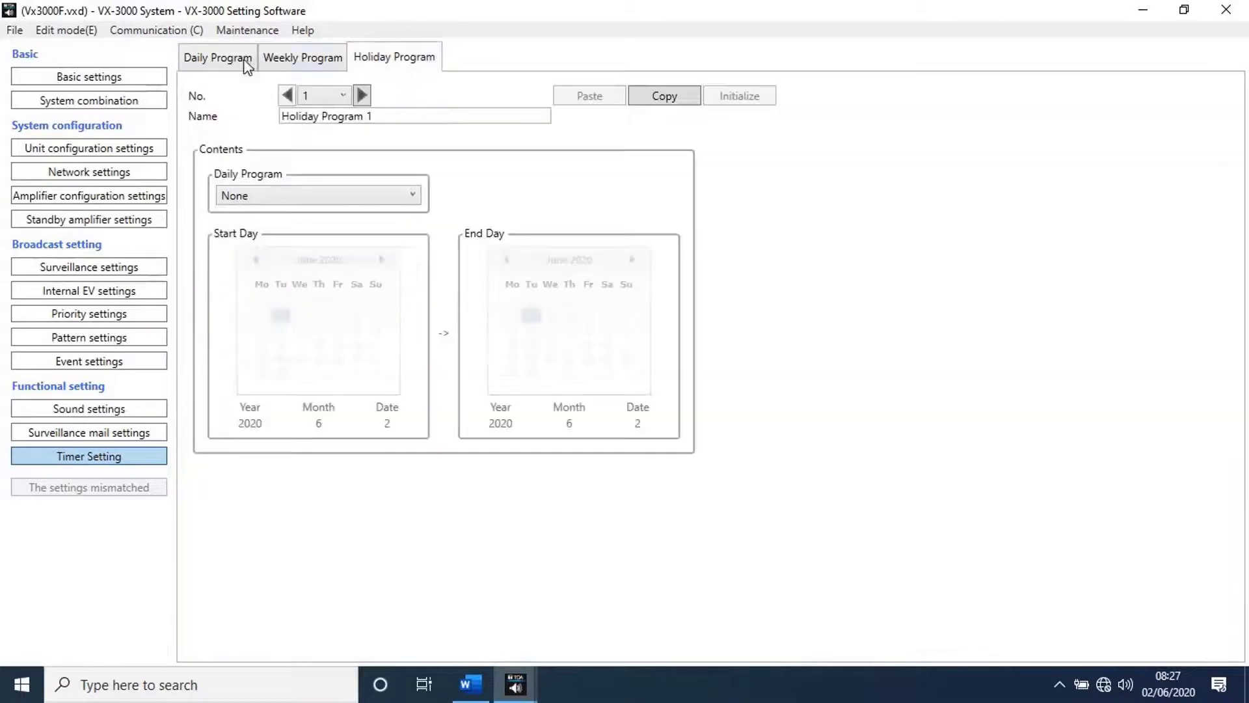
click(217, 56)
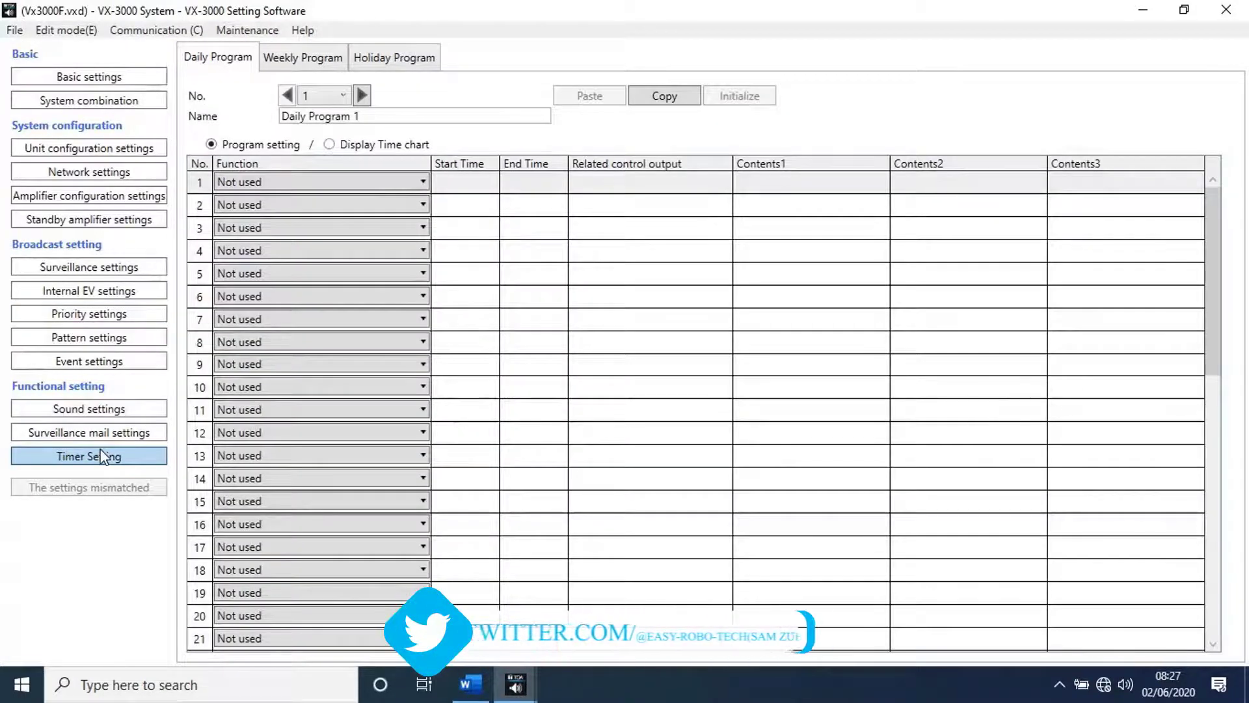